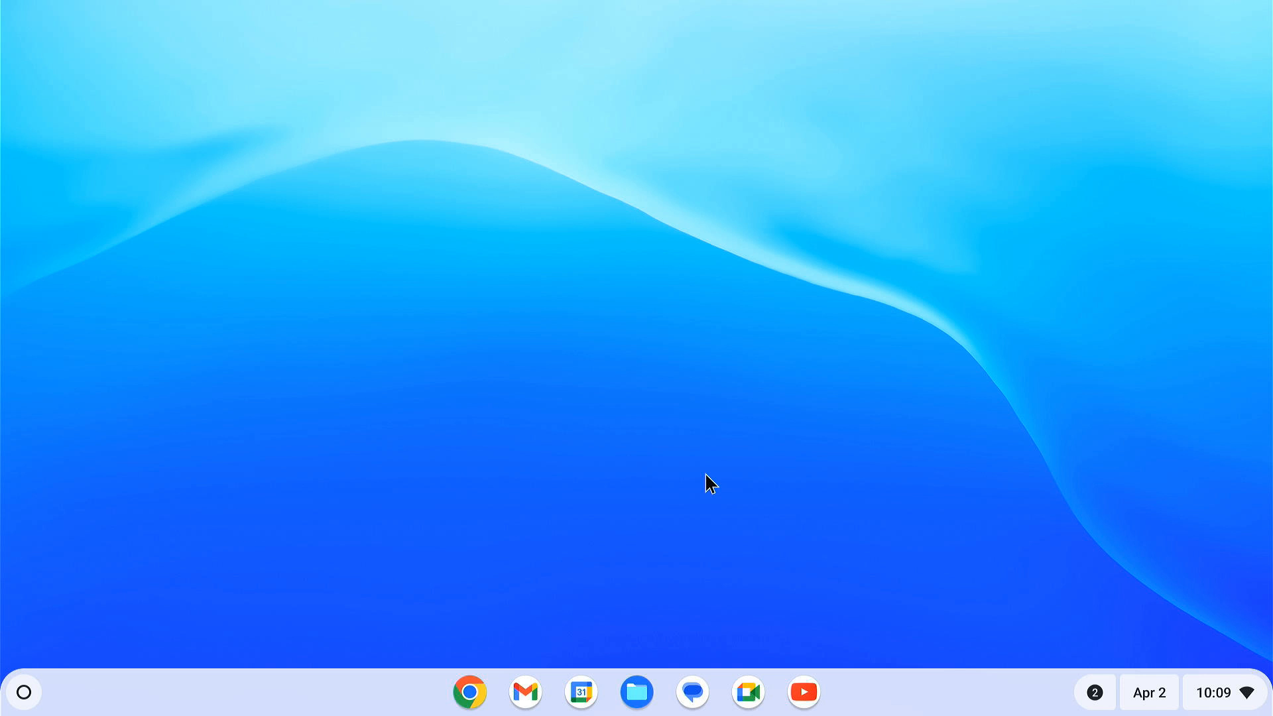
Reach the Developers section via quick settings, Settings gear and Advanced, showing Linux development environment
{"action": "left_click", "coordinate": [1213, 692]}
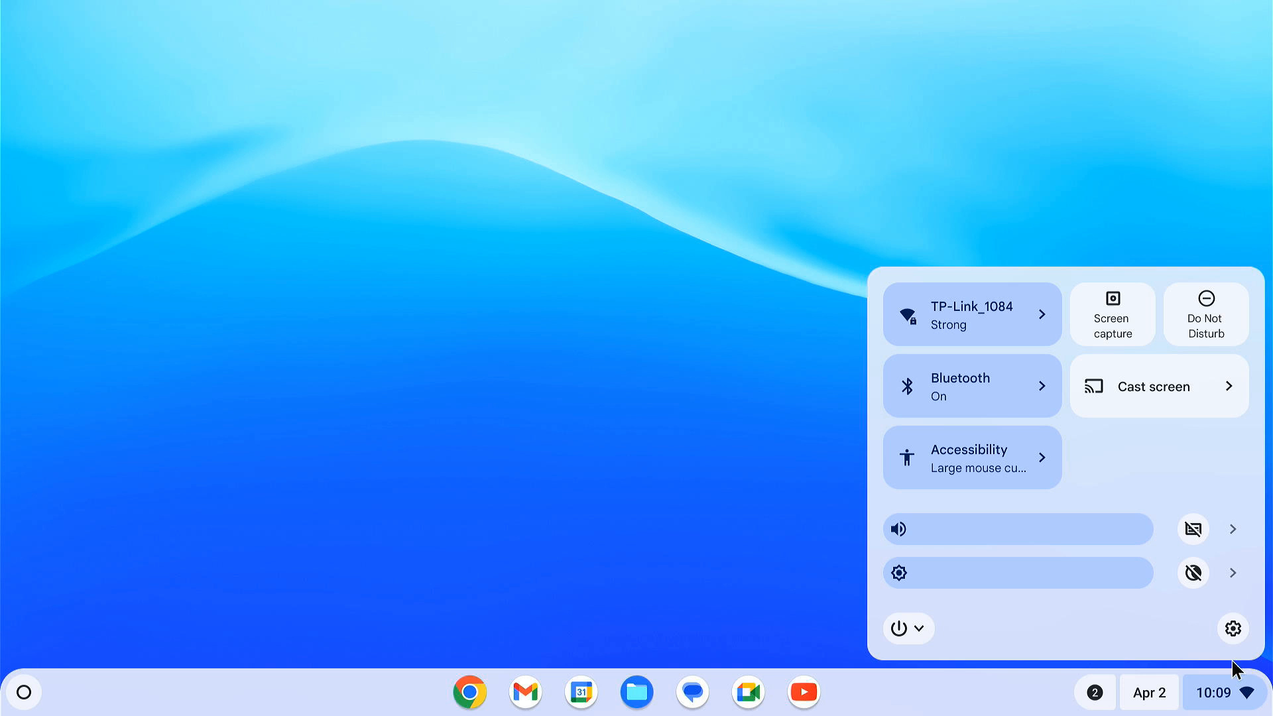
{"action": "left_click", "coordinate": [1231, 627]}
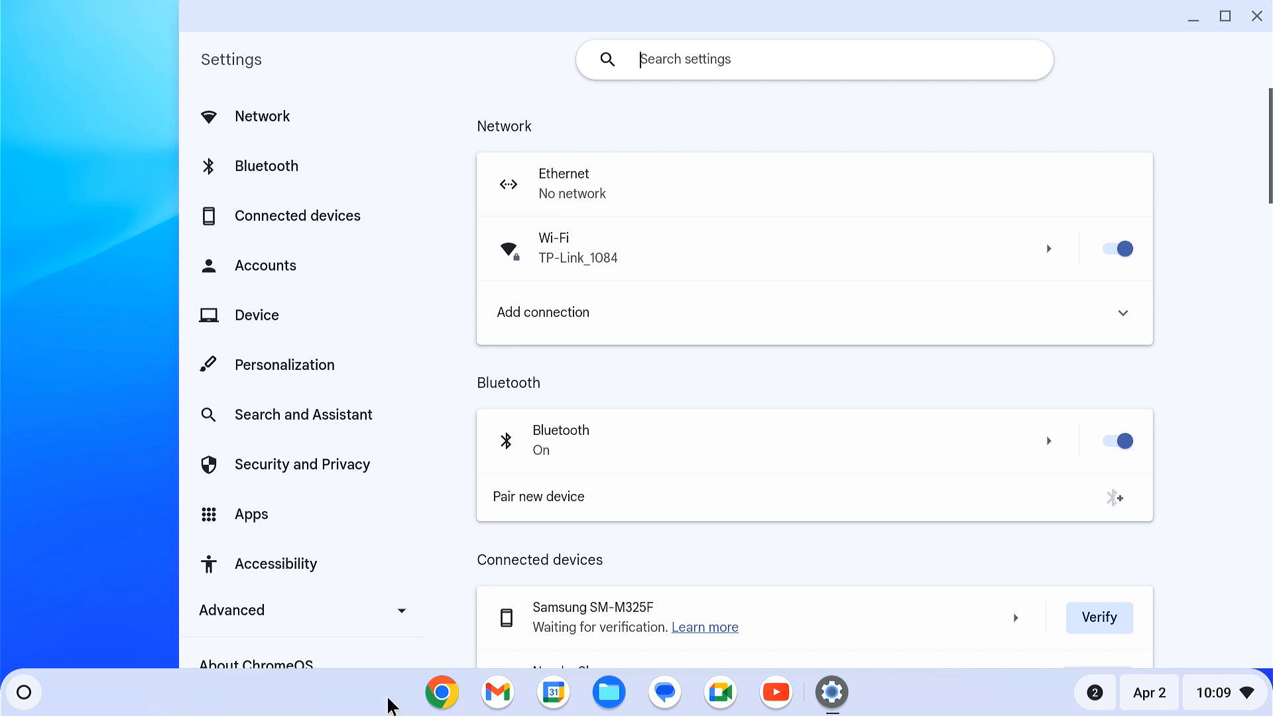
{"action": "left_click", "coordinate": [231, 610]}
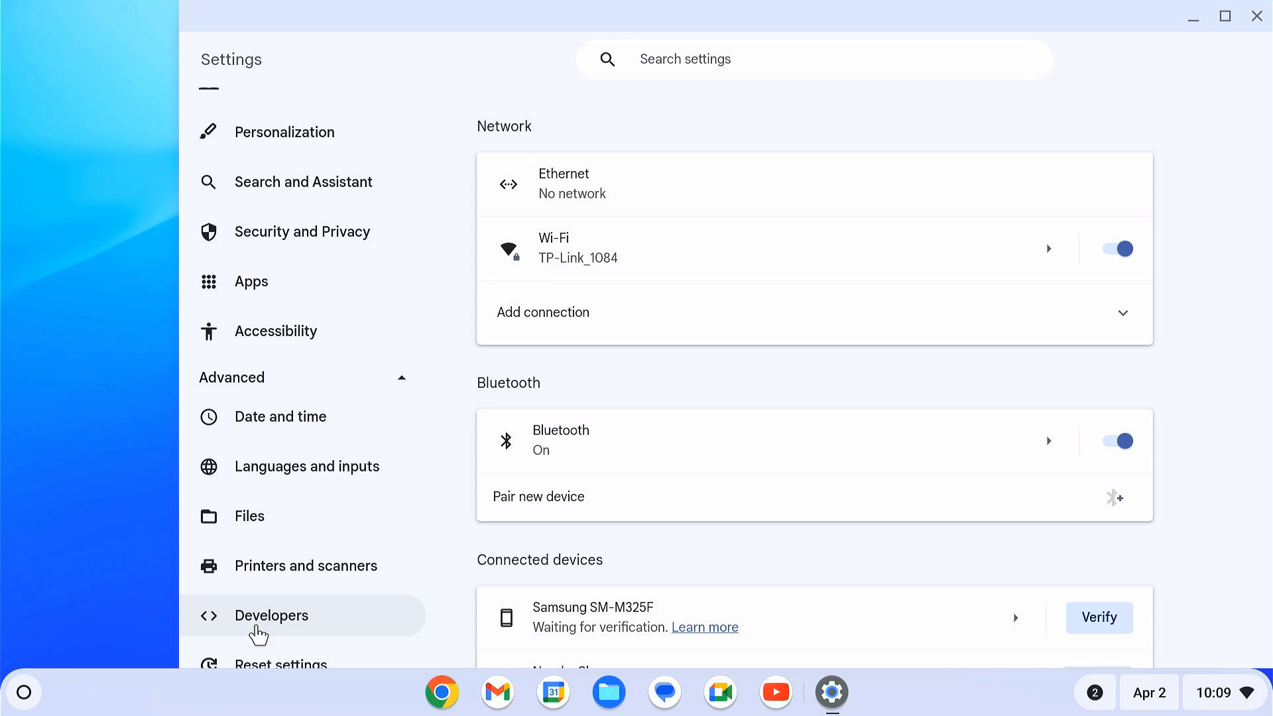
{"action": "left_click", "coordinate": [270, 614]}
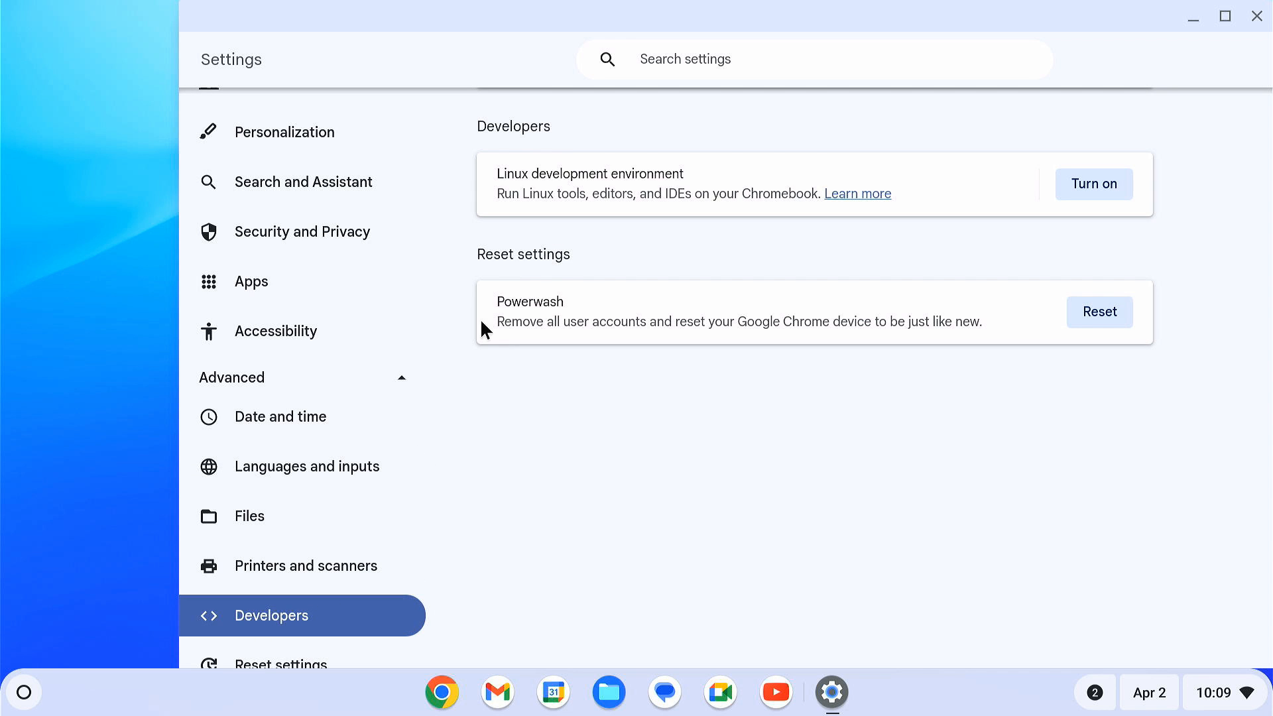
{"action": "double_click", "coordinate": [588, 174]}
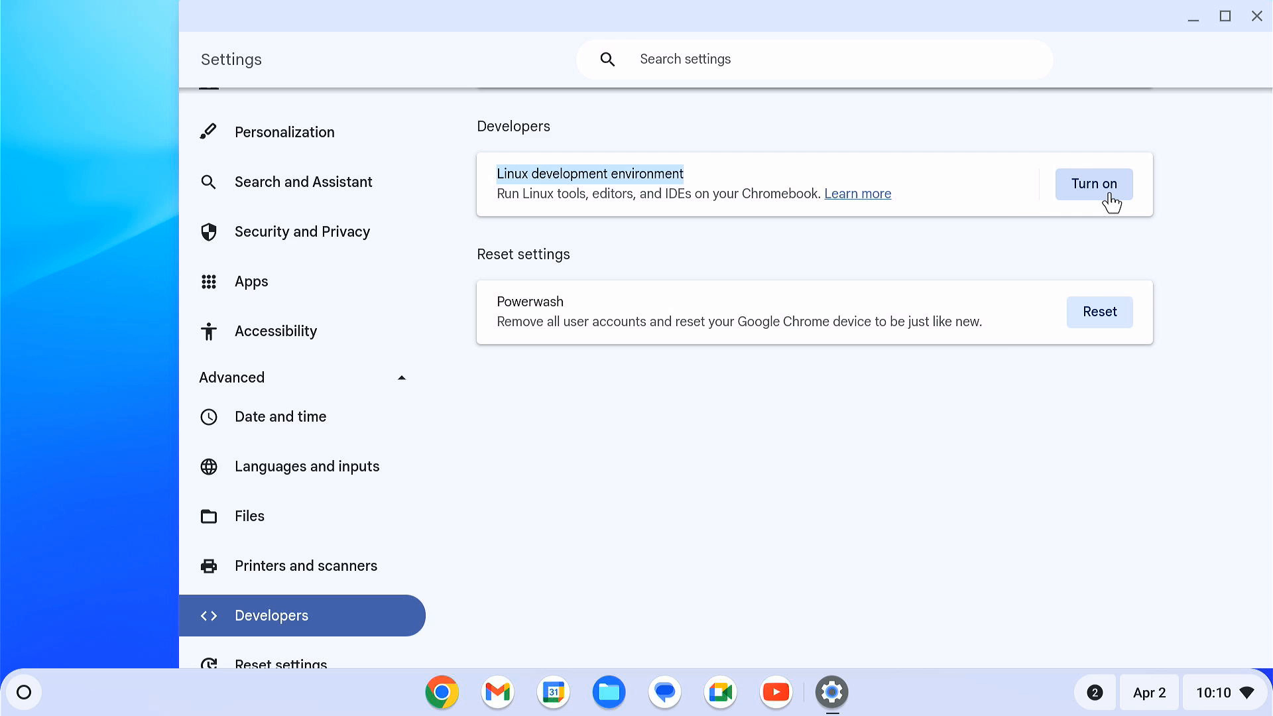
Turn on Linux, try a custom ~50 GB disk, revert to the recommended 10.0 GB and install
{"action": "left_click", "coordinate": [1094, 183]}
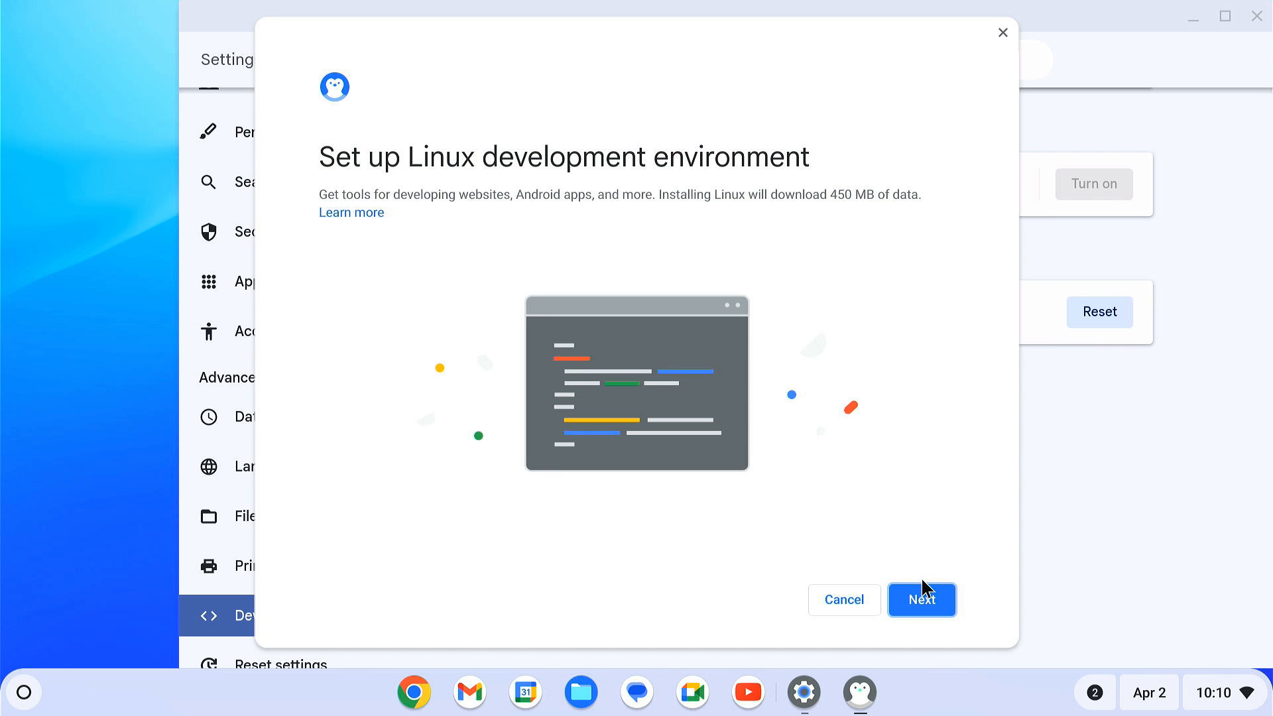
{"action": "left_click", "coordinate": [922, 599]}
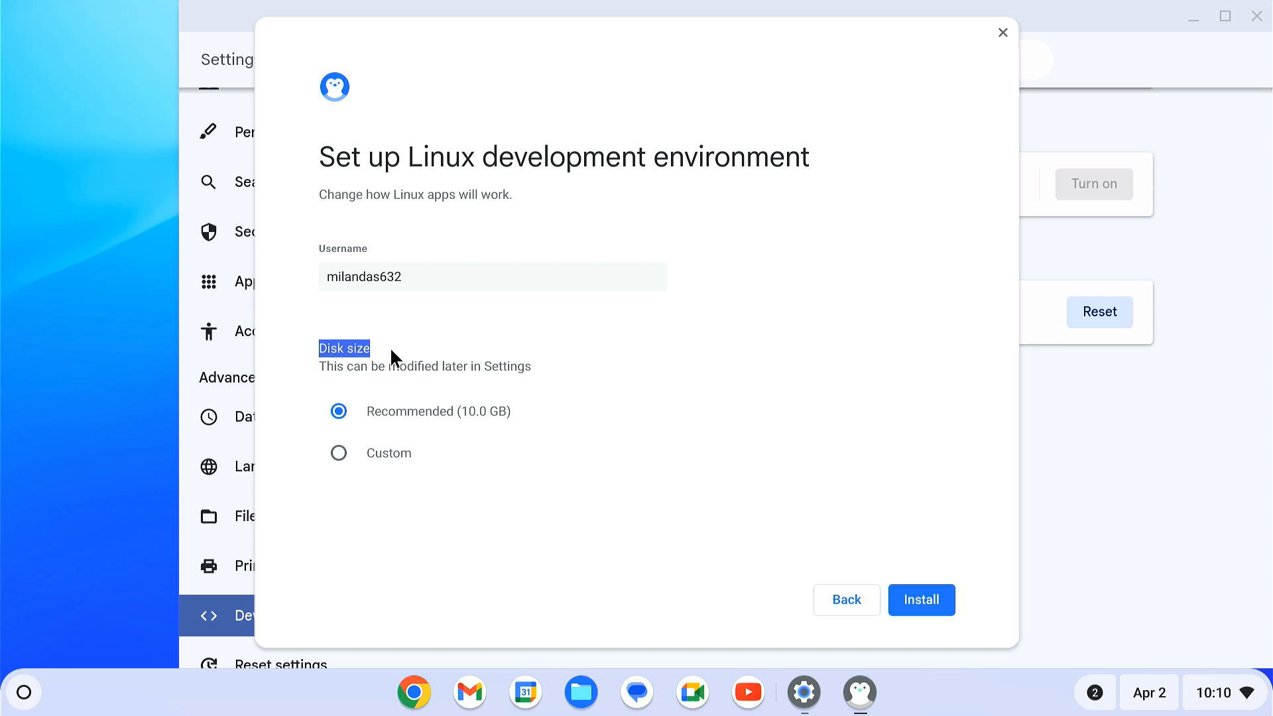
{"action": "mouse_move", "coordinate": [495, 430]}
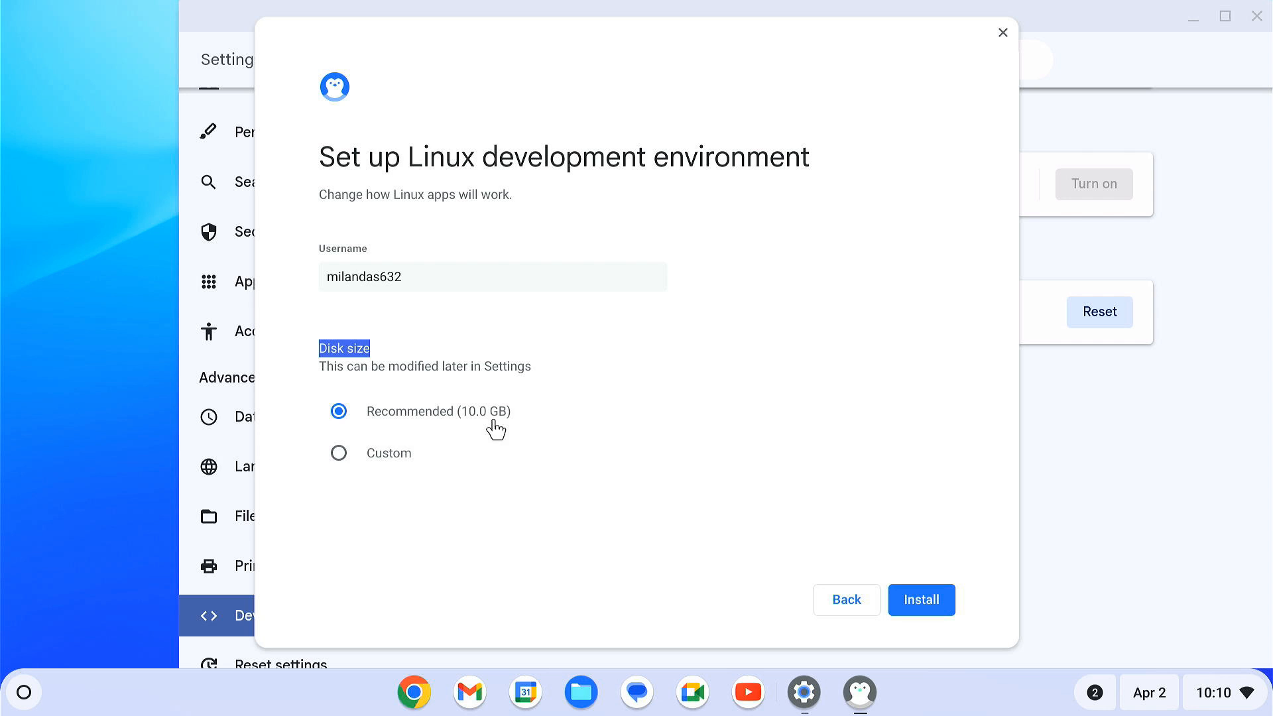
{"action": "left_click", "coordinate": [338, 453]}
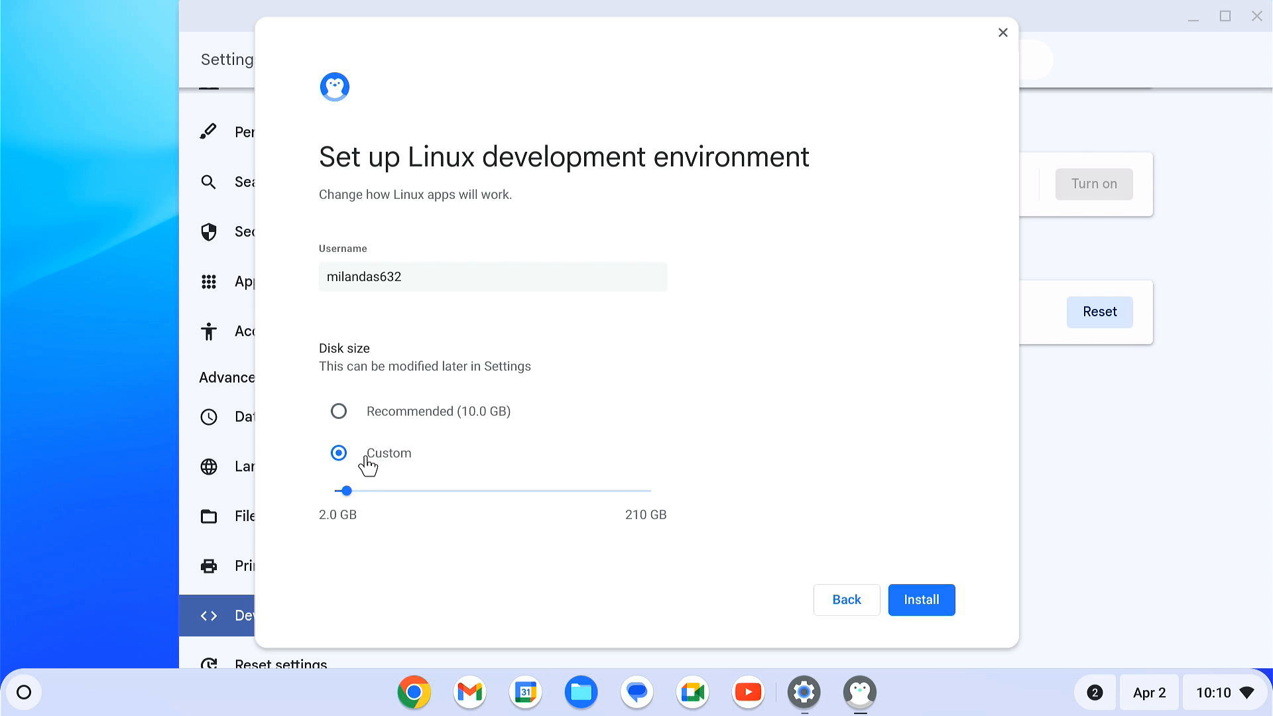
{"action": "left_click_drag", "start_coordinate": [346, 490], "coordinate": [399, 490]}
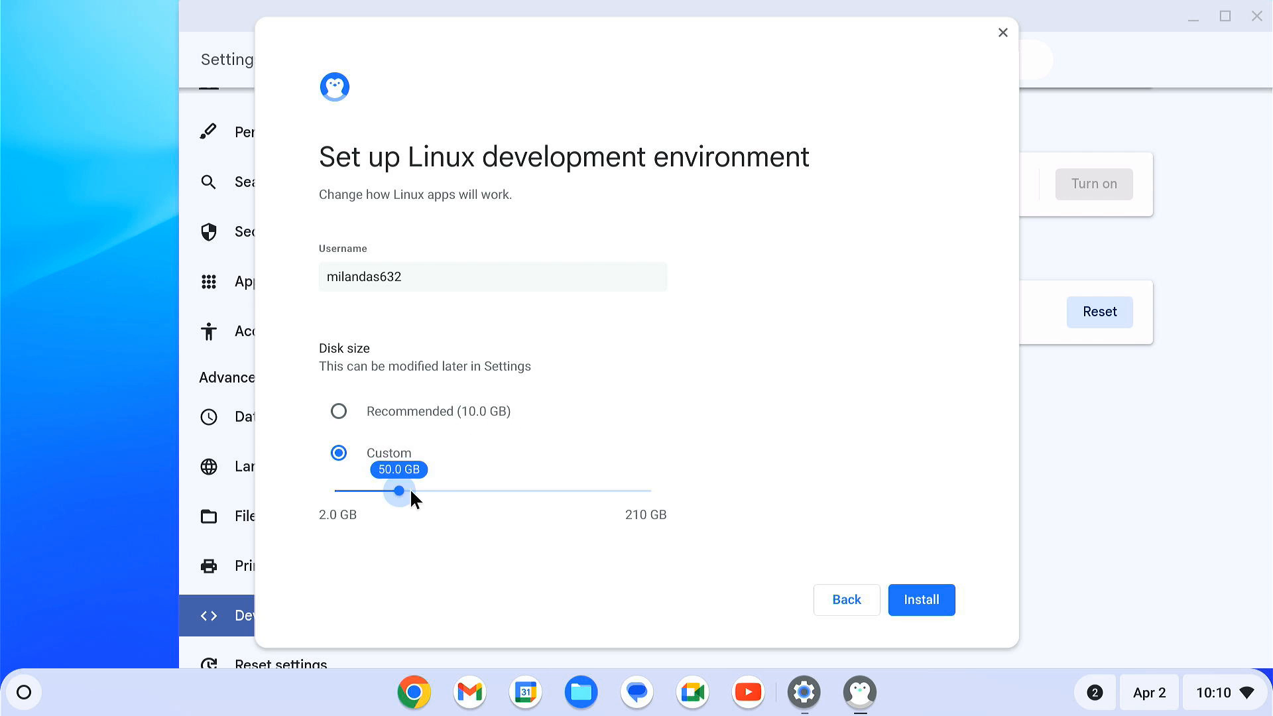
{"action": "left_click_drag", "start_coordinate": [397, 490], "coordinate": [391, 490]}
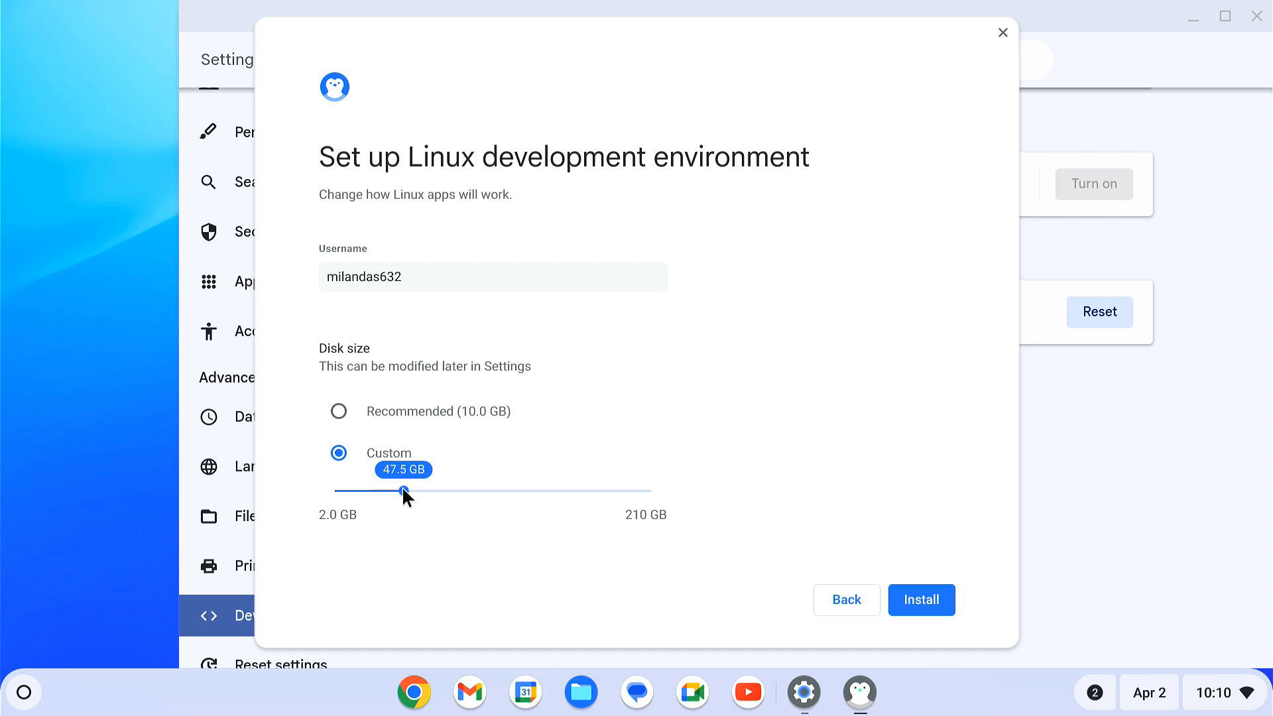
{"action": "left_click", "coordinate": [338, 411]}
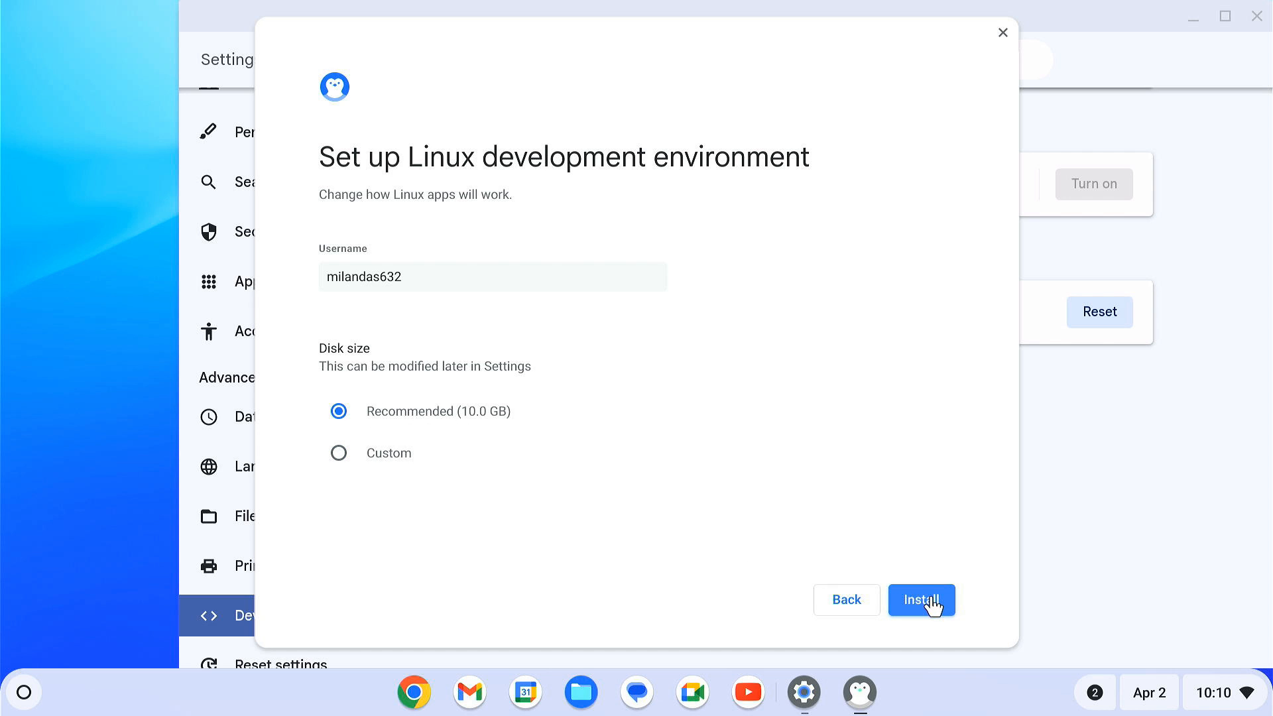
{"action": "left_click", "coordinate": [920, 600]}
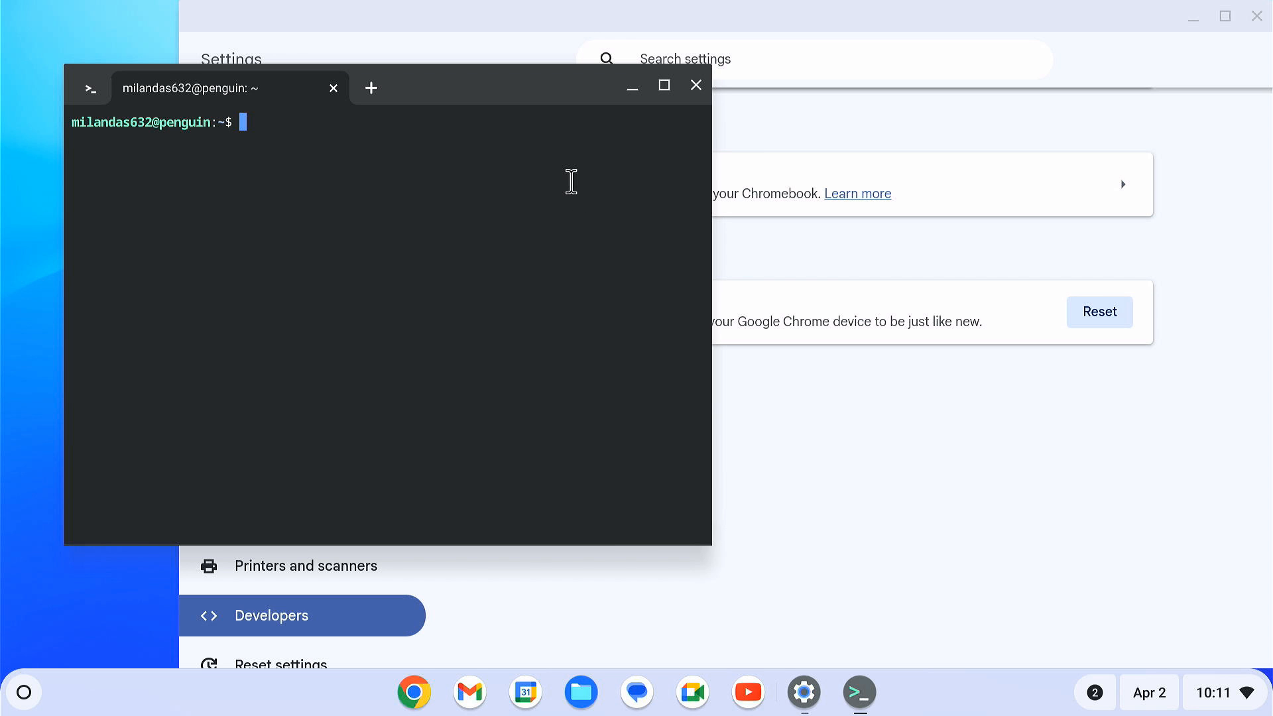
{"action": "mouse_move", "coordinate": [693, 85]}
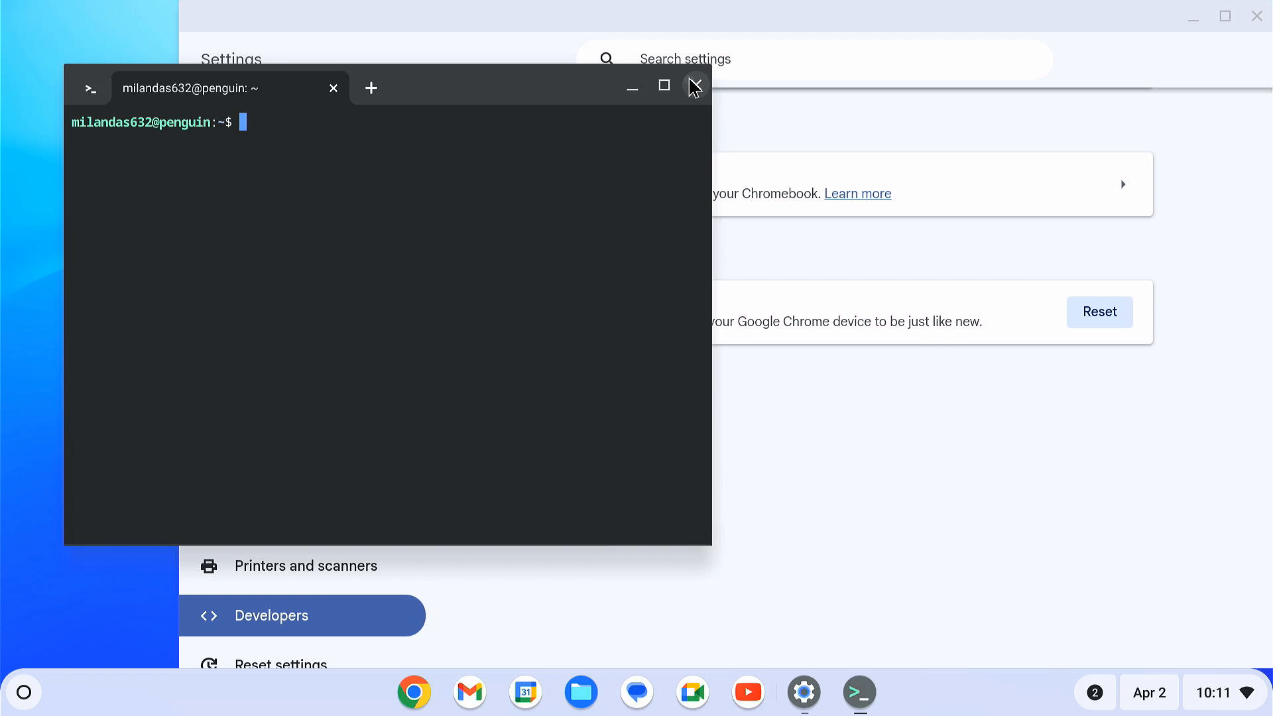
Close the Linux terminal and show the Linux development environment page with its 10 GB disk
{"action": "left_click", "coordinate": [691, 87]}
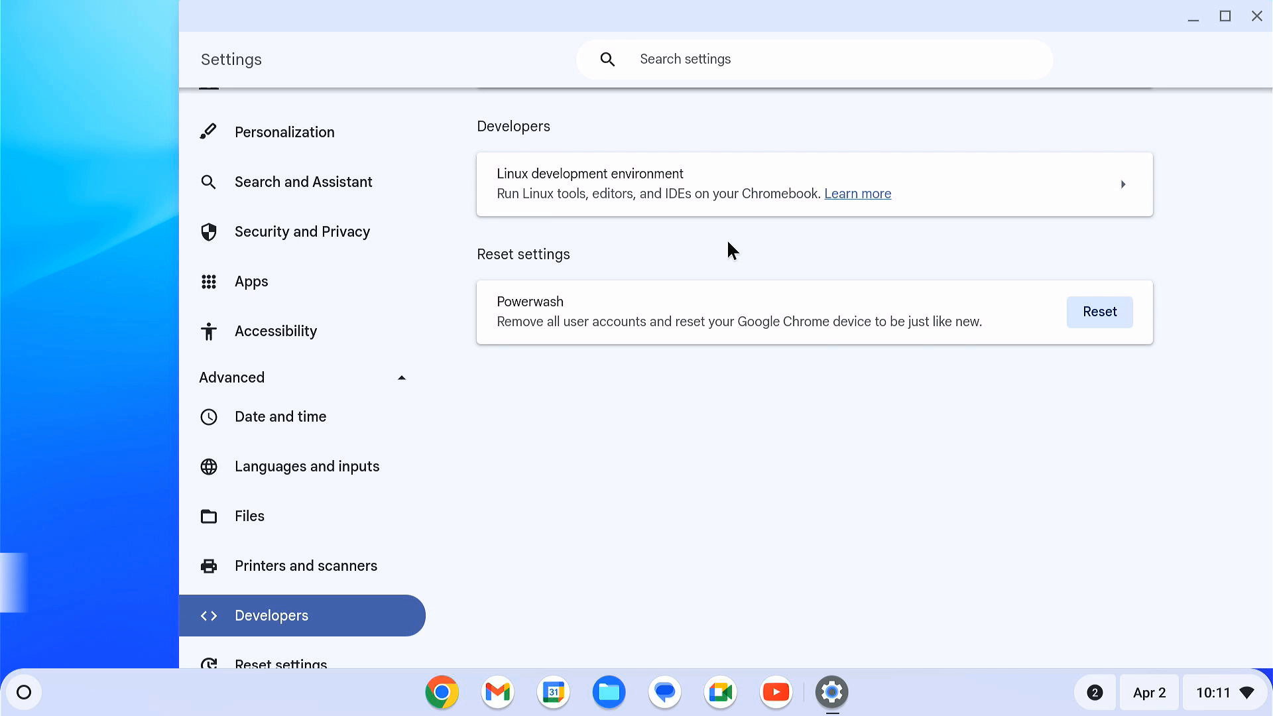
{"action": "mouse_move", "coordinate": [1006, 267]}
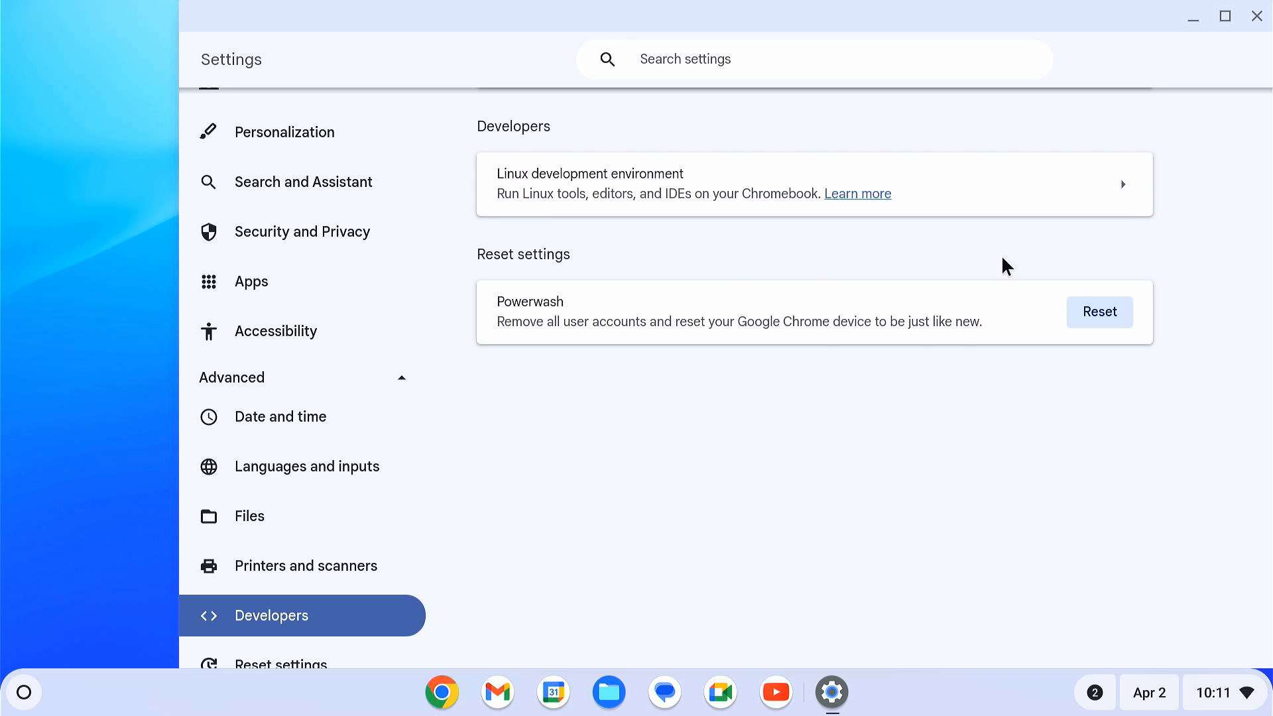
{"action": "left_click", "coordinate": [812, 182]}
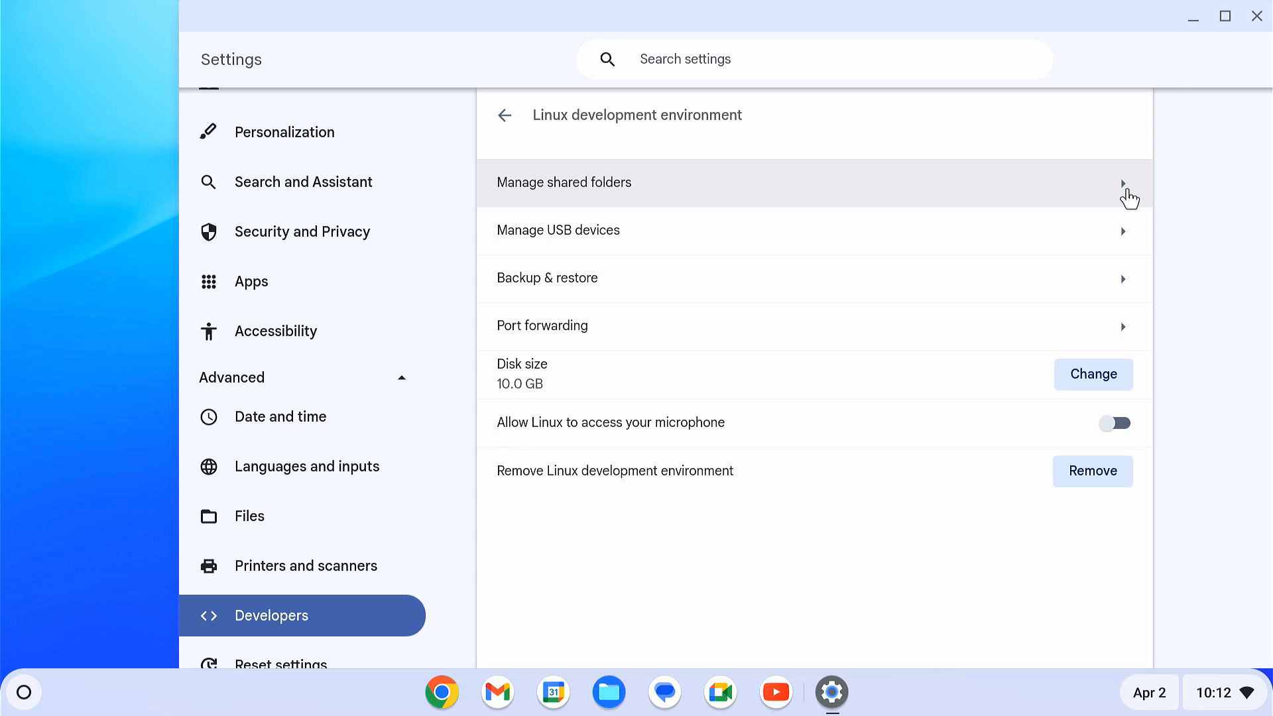
{"action": "mouse_move", "coordinate": [690, 277]}
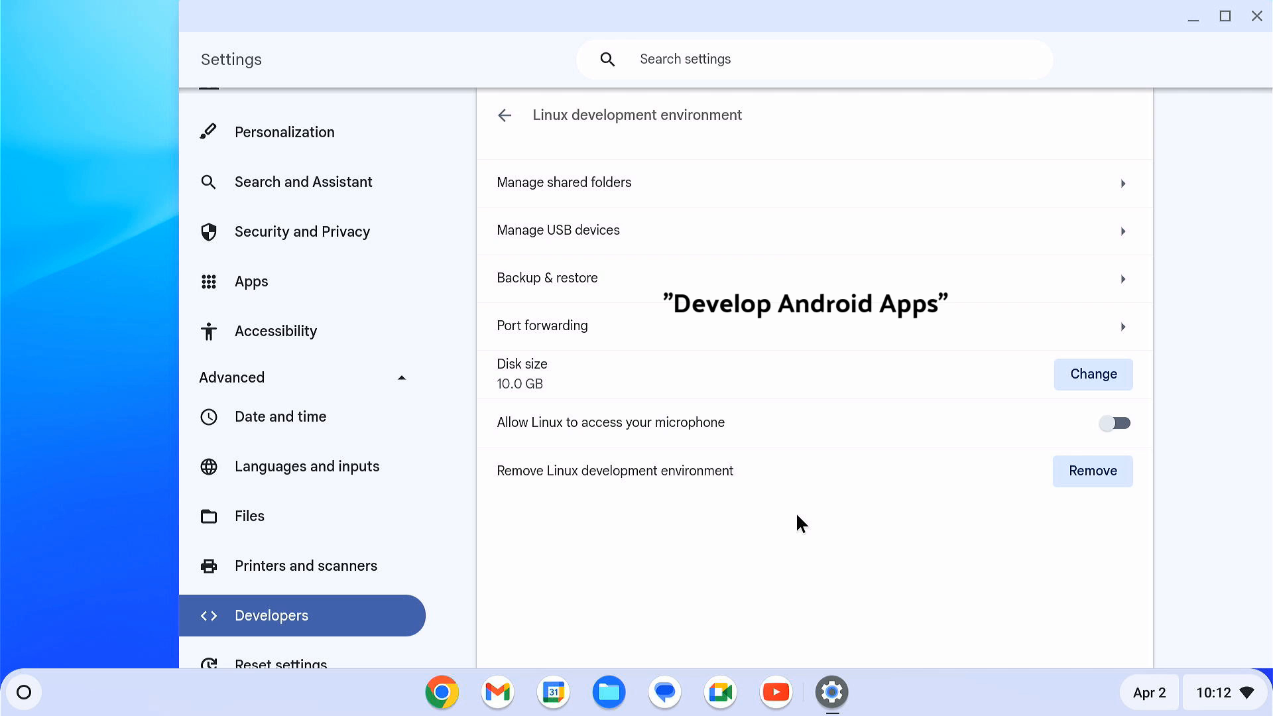
{"action": "mouse_move", "coordinate": [353, 316]}
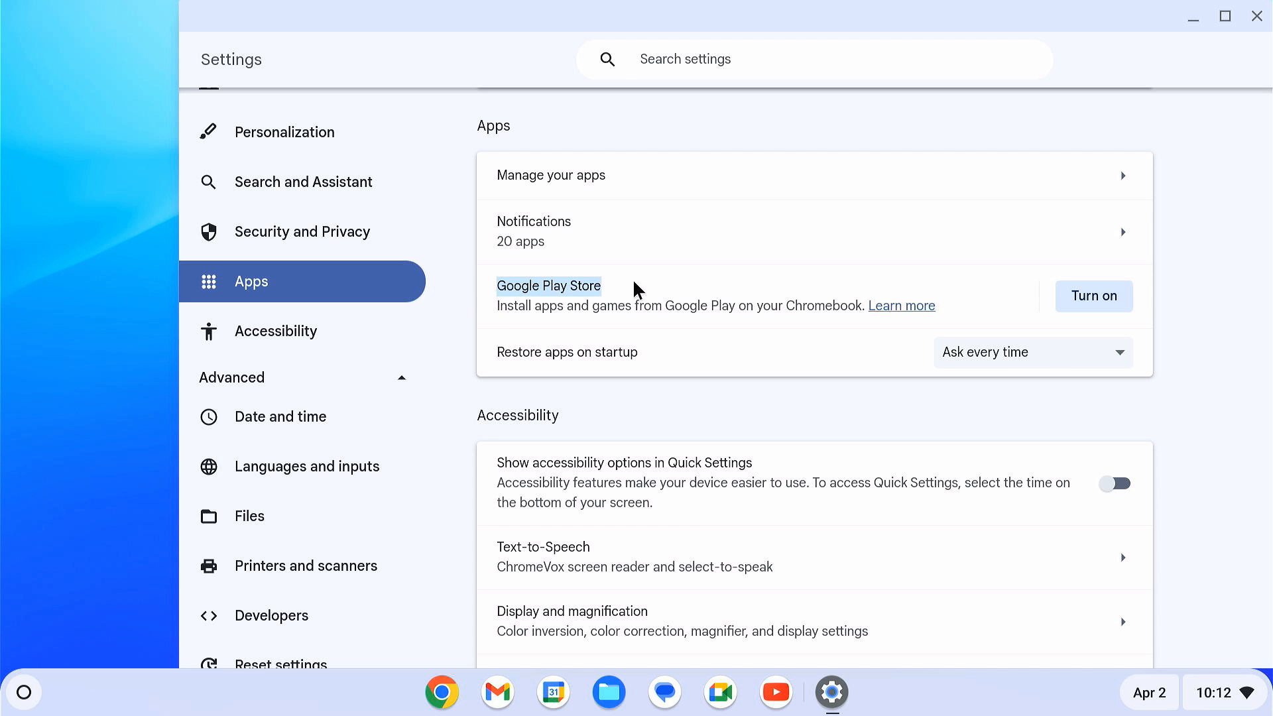
Turn on Google Play Store, accept its terms, and close the store window that opens
{"action": "left_click", "coordinate": [1093, 295]}
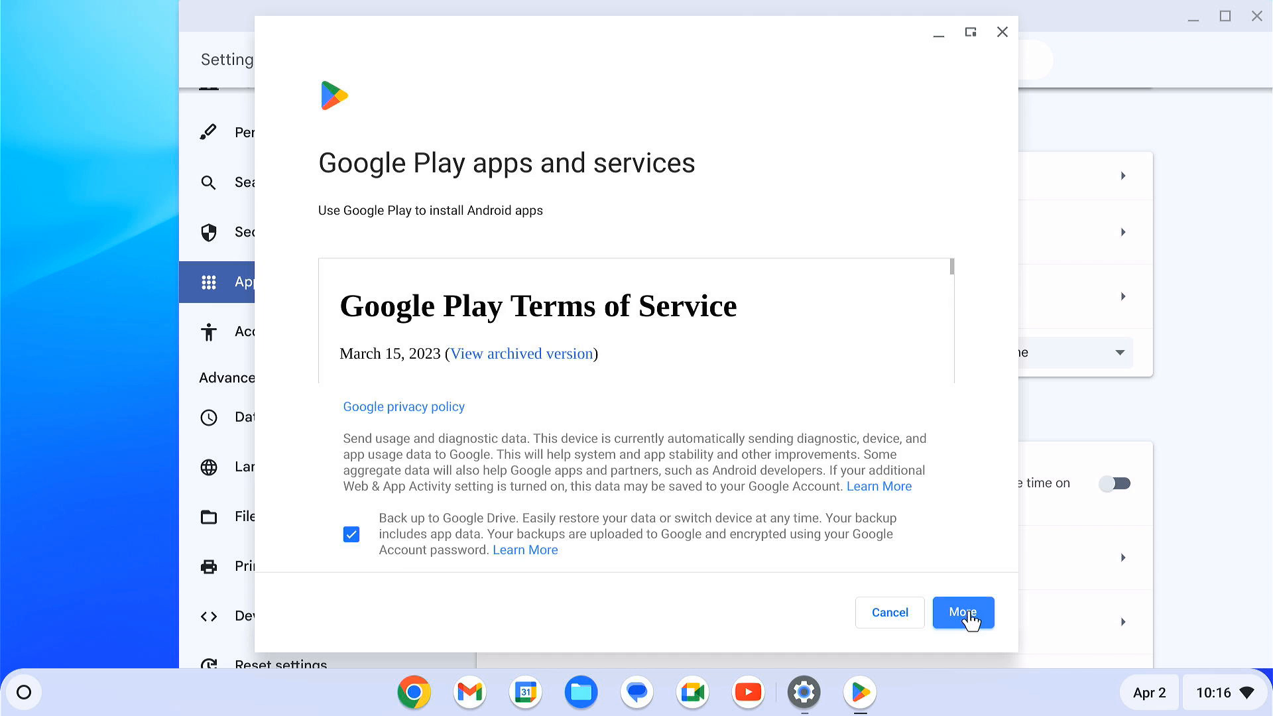
{"action": "left_click", "coordinate": [962, 612]}
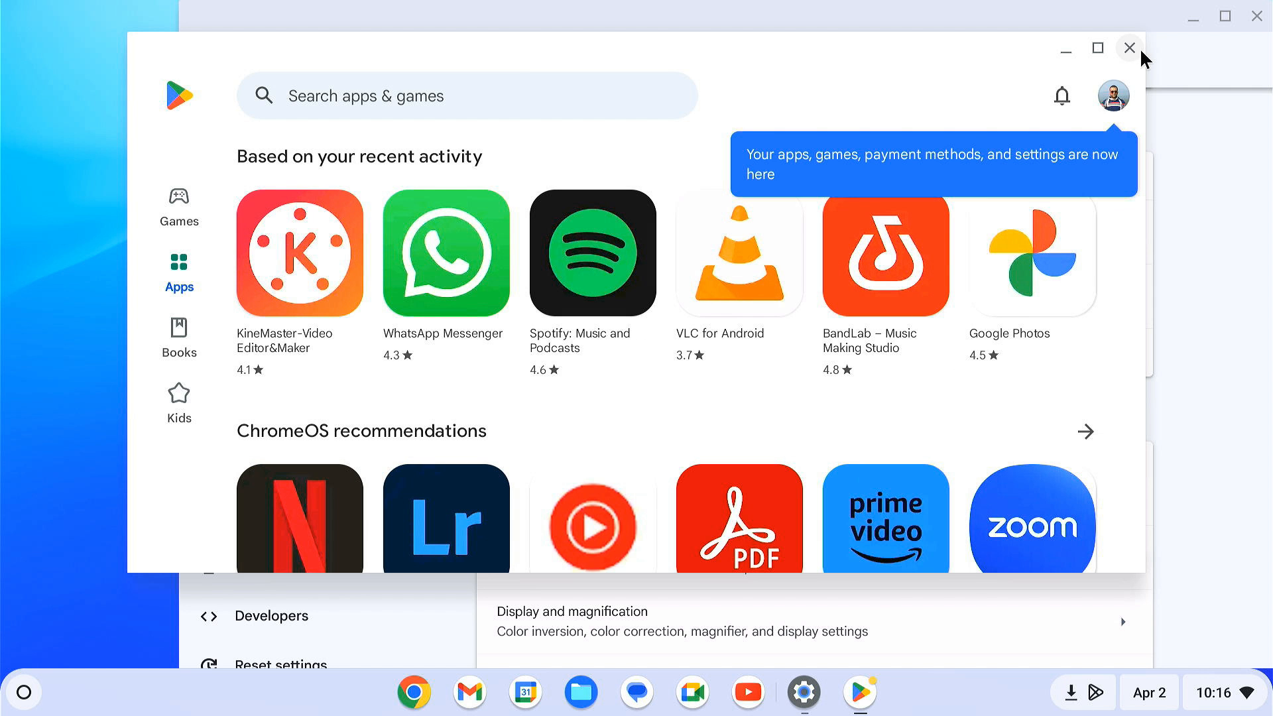
{"action": "left_click", "coordinate": [1128, 48]}
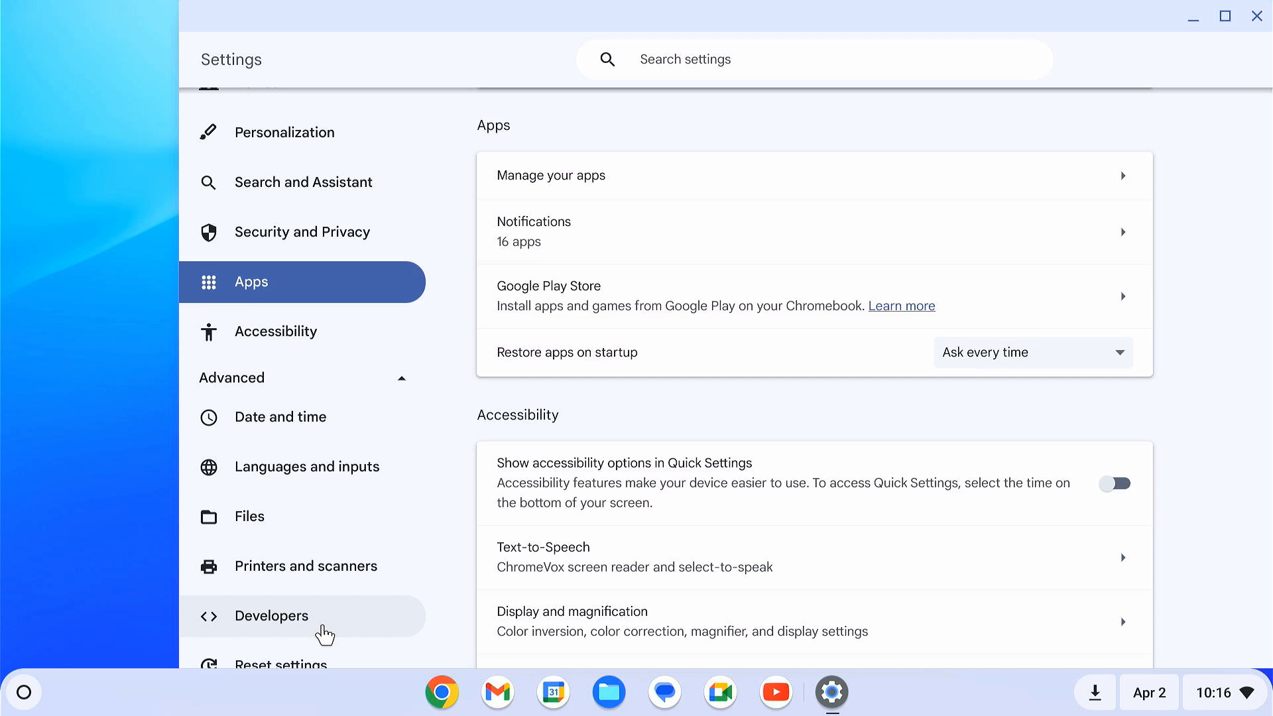
Under Develop Android apps, switch on Enable ADB debugging and accept the Chromebook restart
{"action": "left_click", "coordinate": [271, 615]}
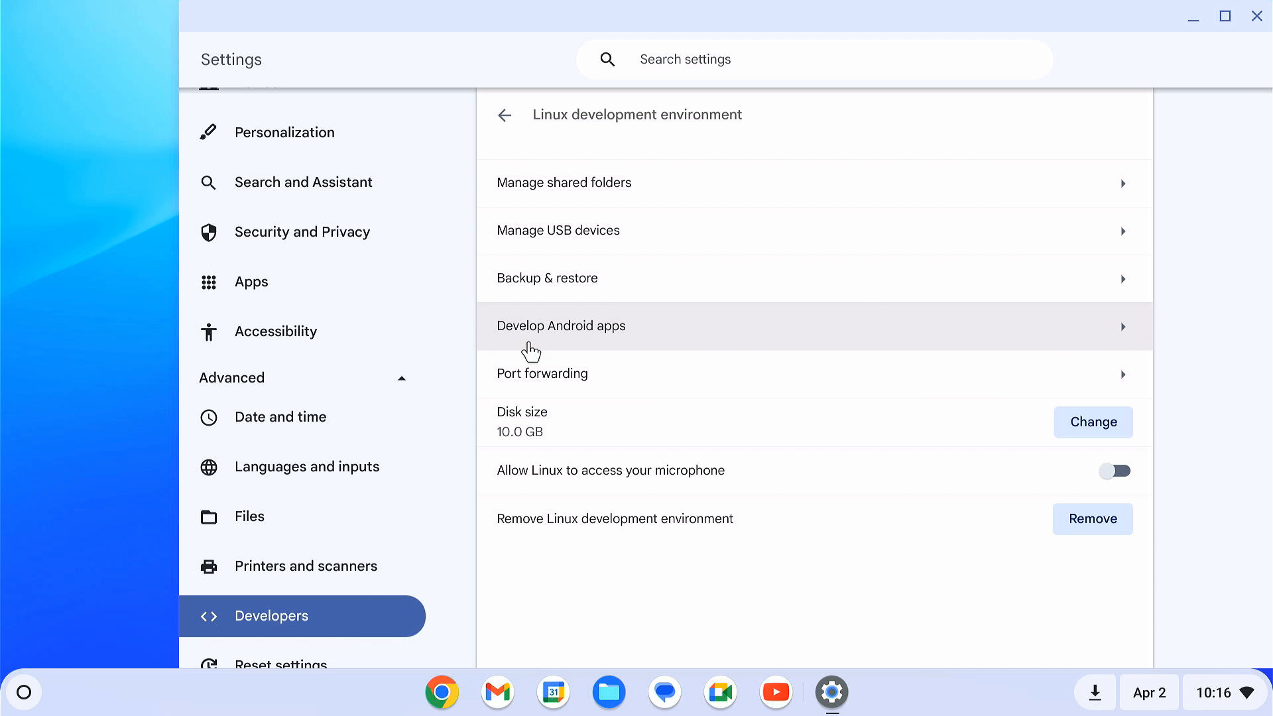
{"action": "mouse_move", "coordinate": [581, 348]}
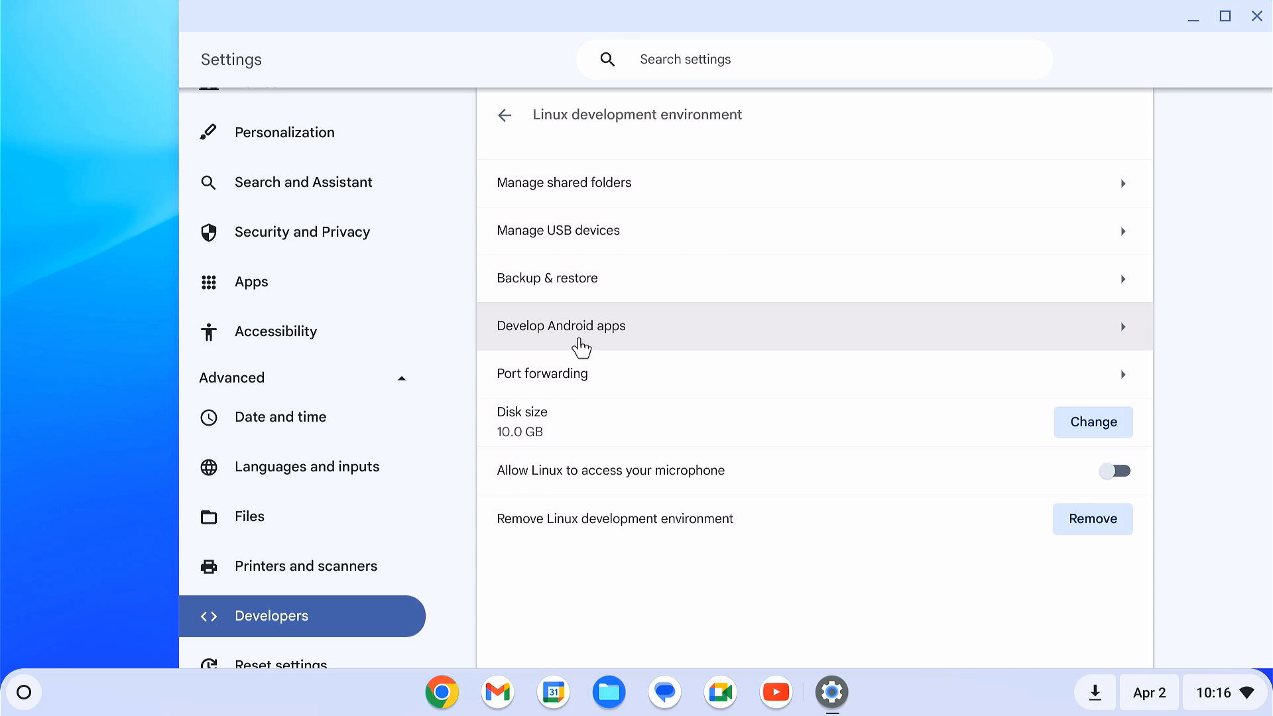
{"action": "left_click", "coordinate": [560, 326]}
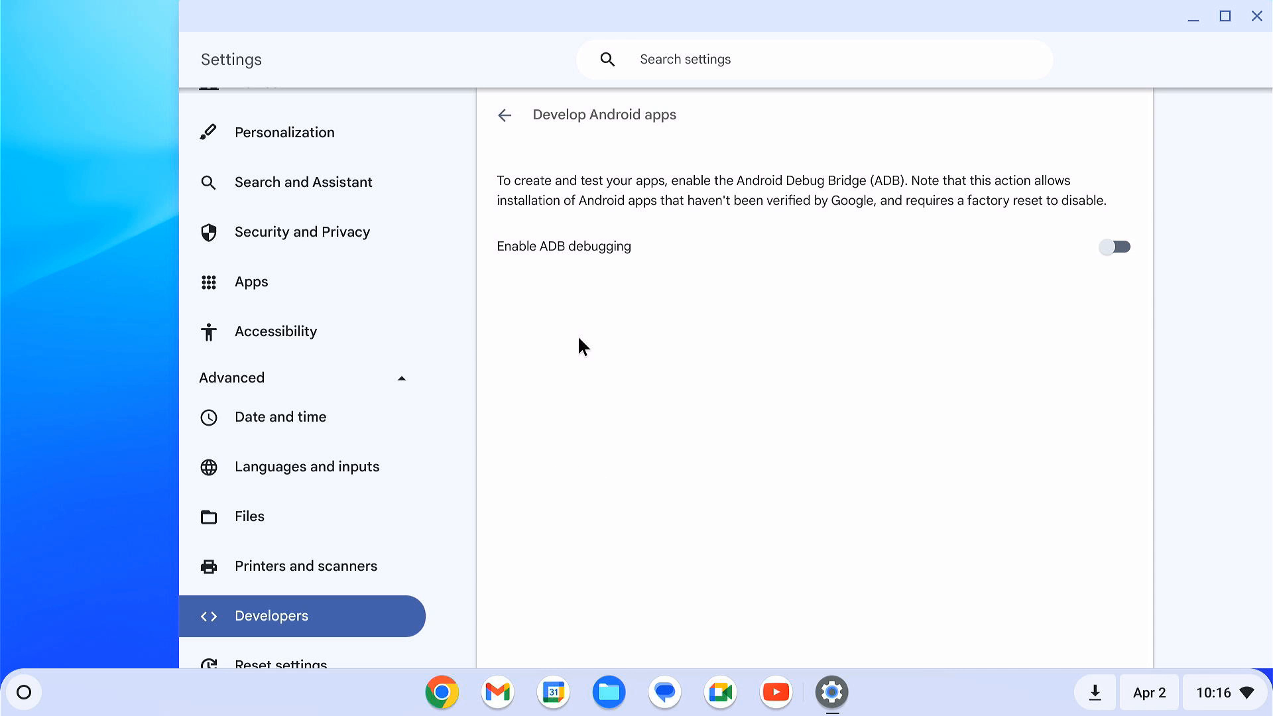
{"action": "mouse_move", "coordinate": [617, 270]}
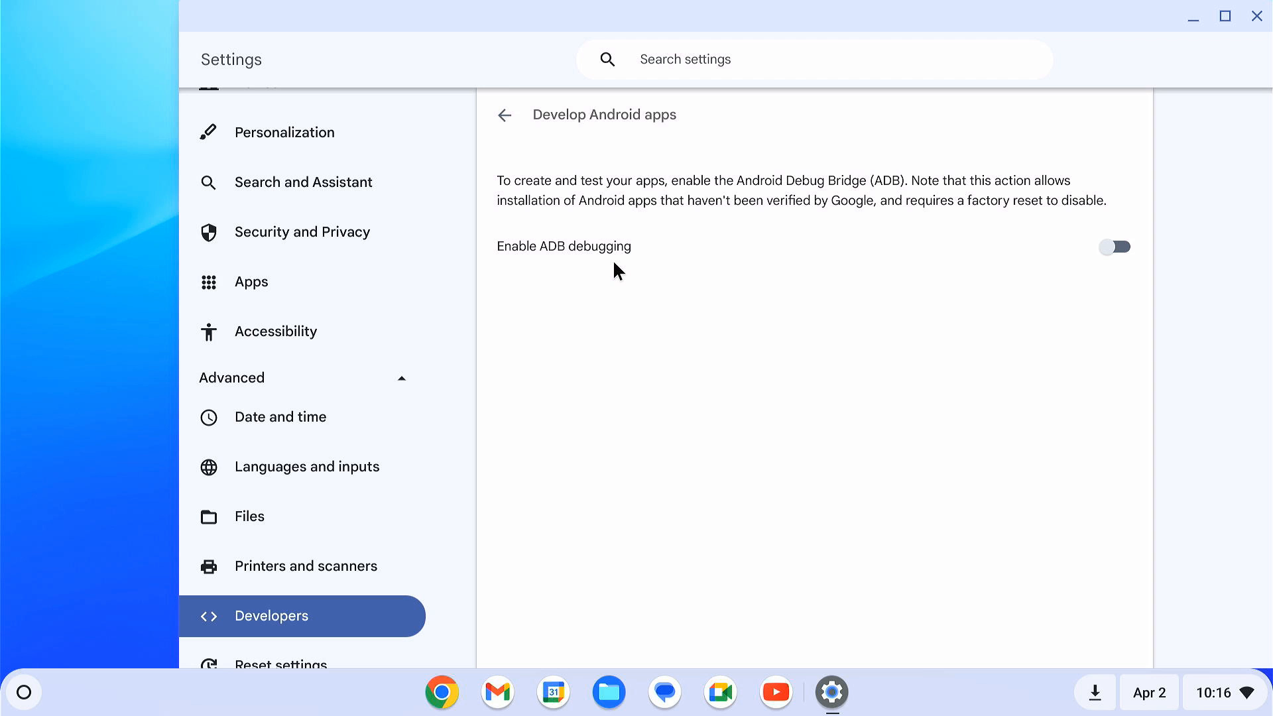
{"action": "mouse_move", "coordinate": [1042, 265]}
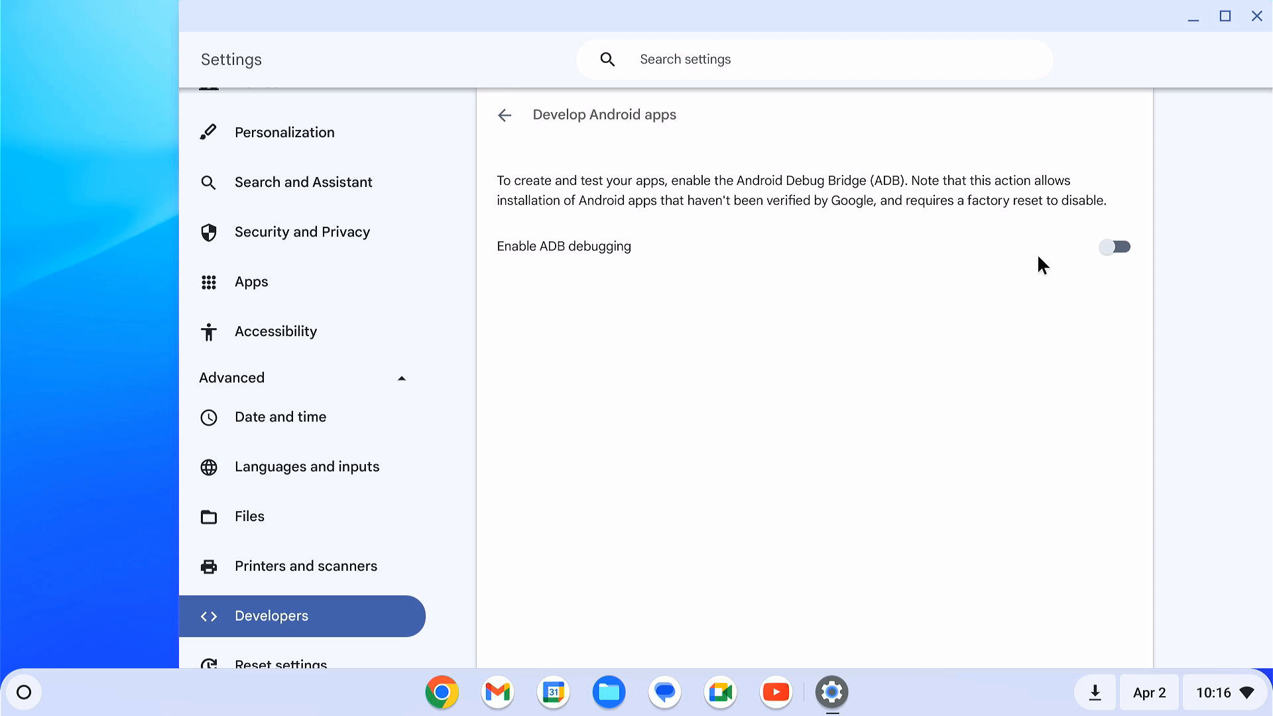
{"action": "left_click", "coordinate": [1114, 247]}
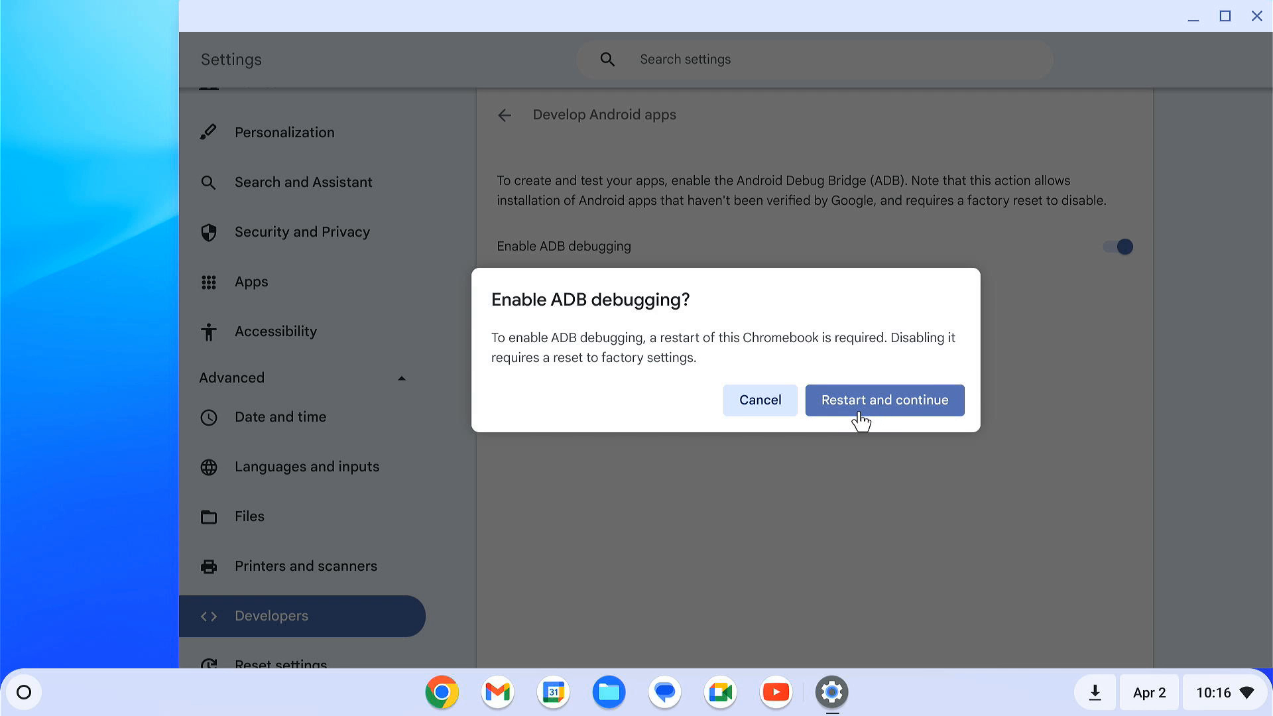
{"action": "left_click", "coordinate": [885, 400]}
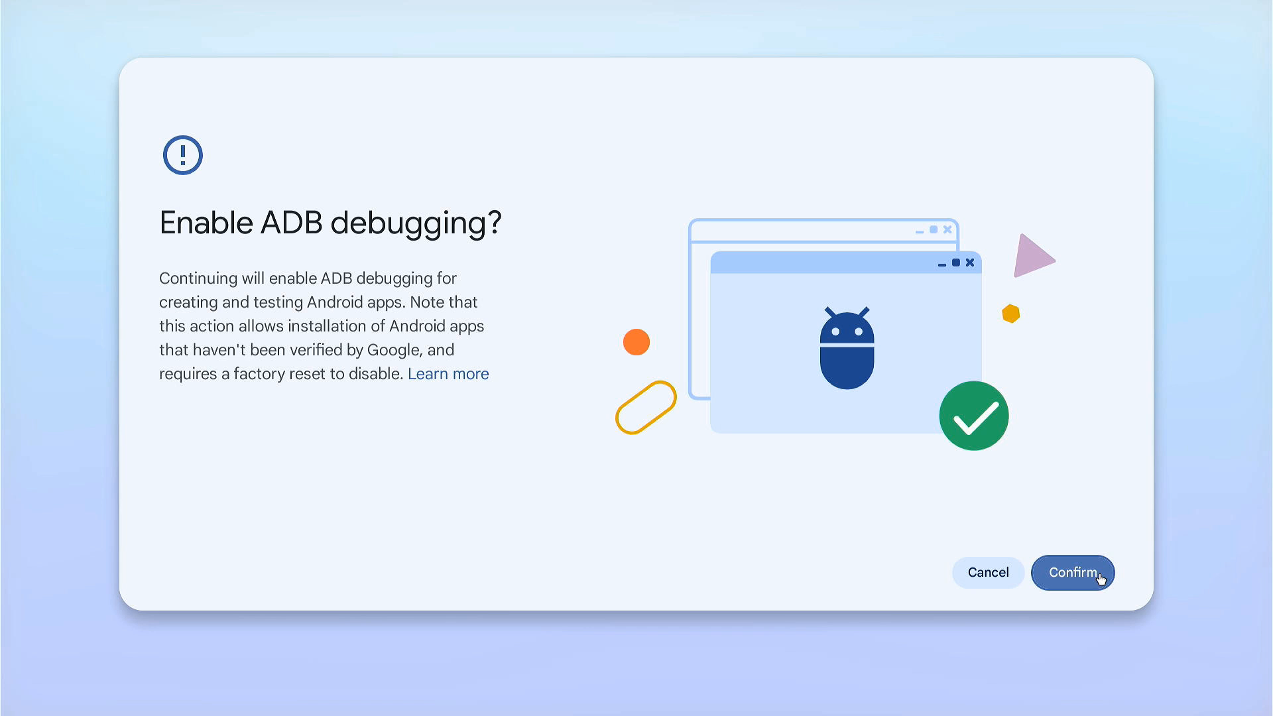
Confirm ADB debugging, sign back in, and start a penguin shell in the Terminal app
{"action": "left_click", "coordinate": [1073, 573]}
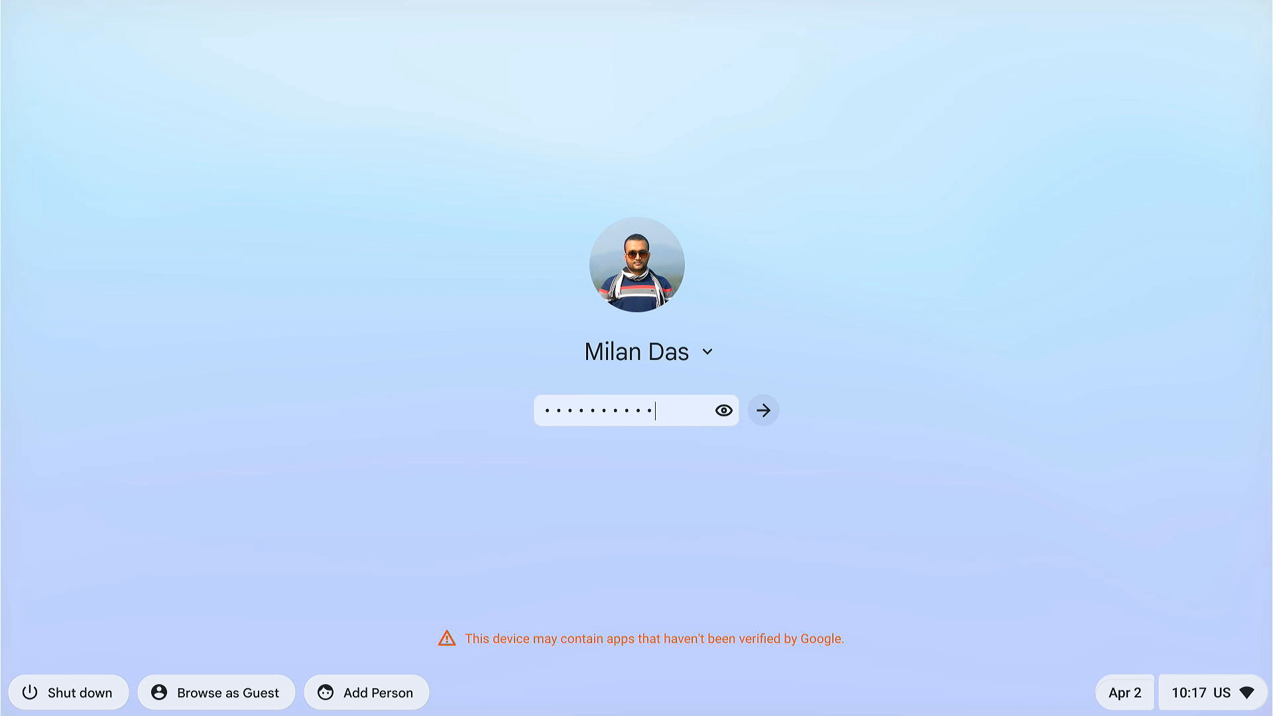
{"action": "left_click", "coordinate": [761, 410]}
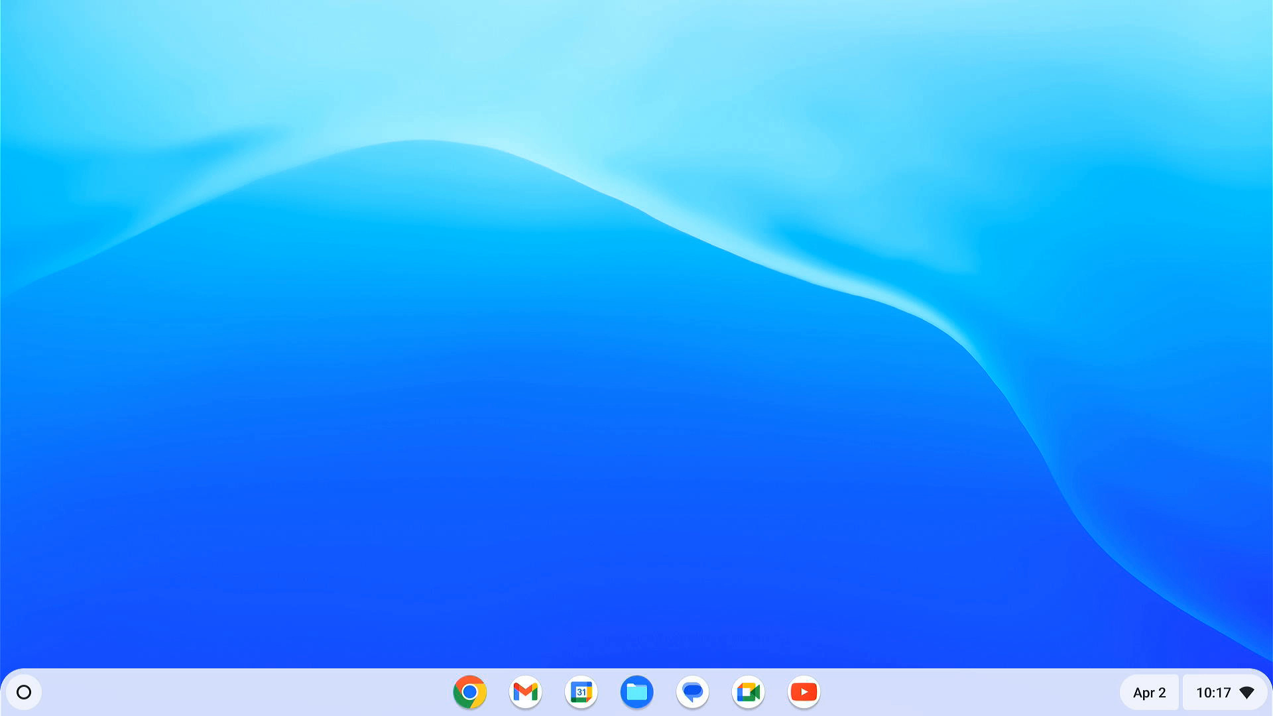
{"action": "left_click", "coordinate": [24, 692]}
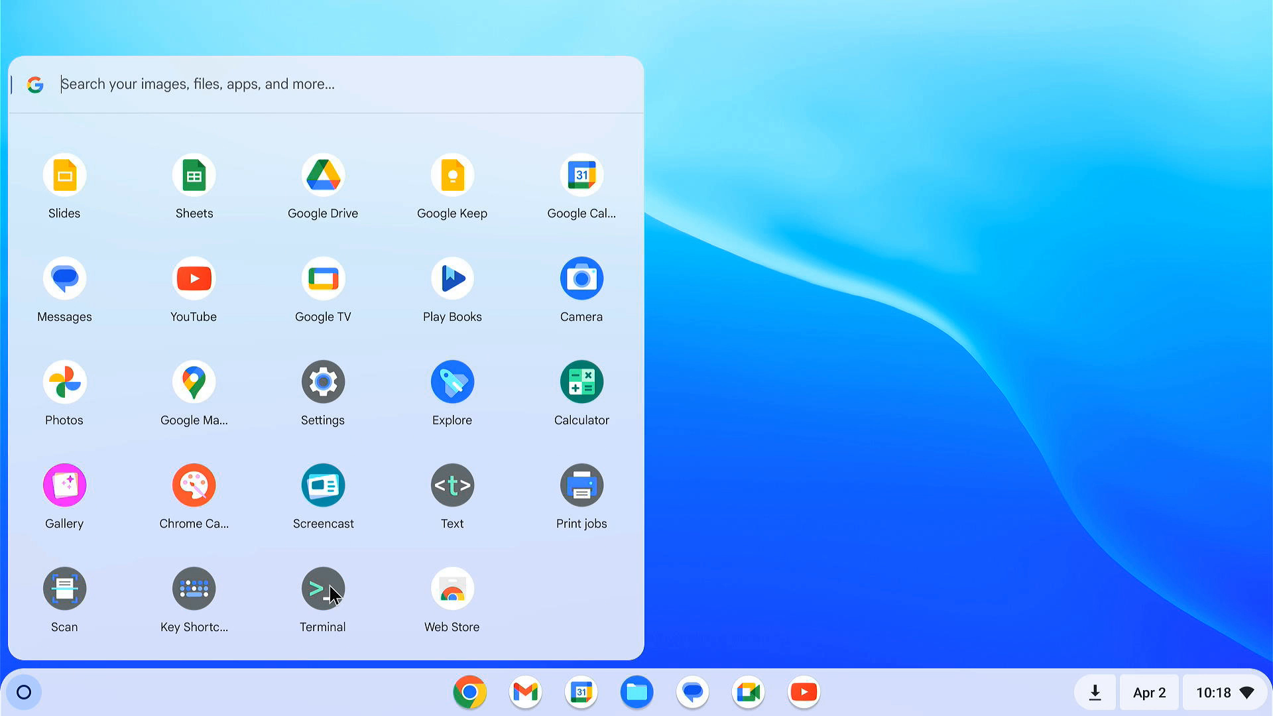
{"action": "left_click", "coordinate": [322, 586]}
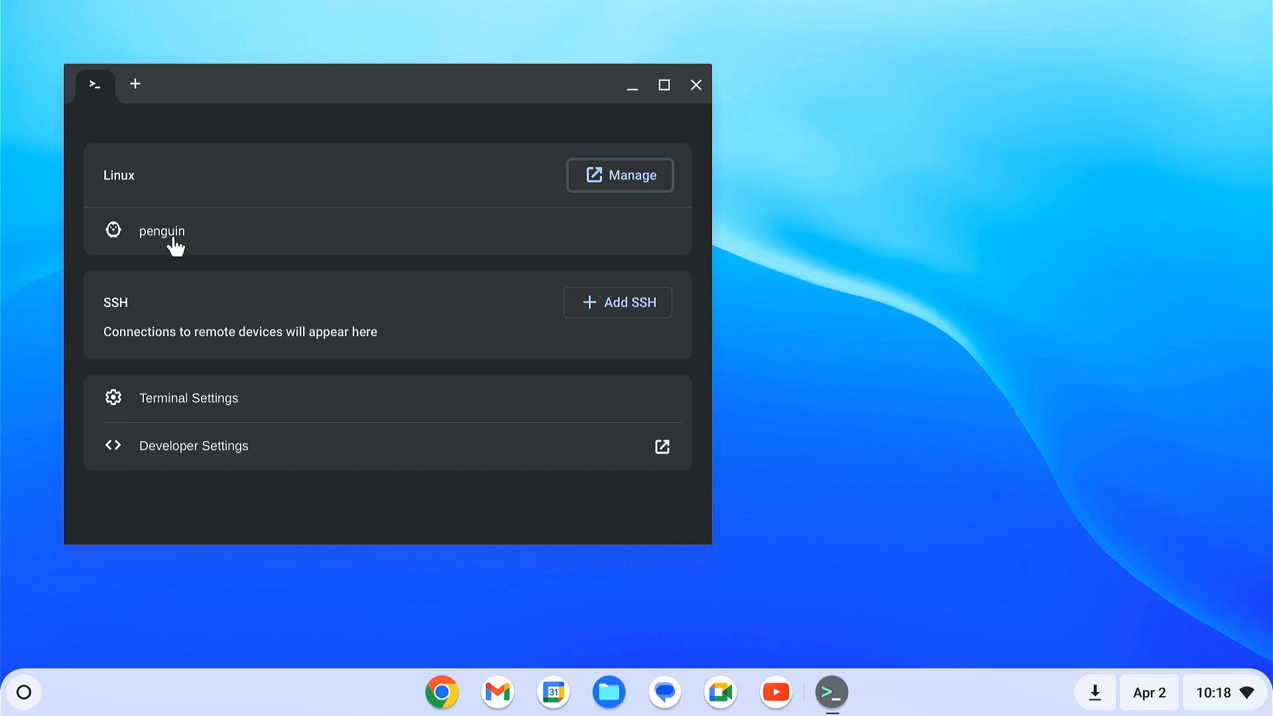
{"action": "left_click", "coordinate": [160, 231]}
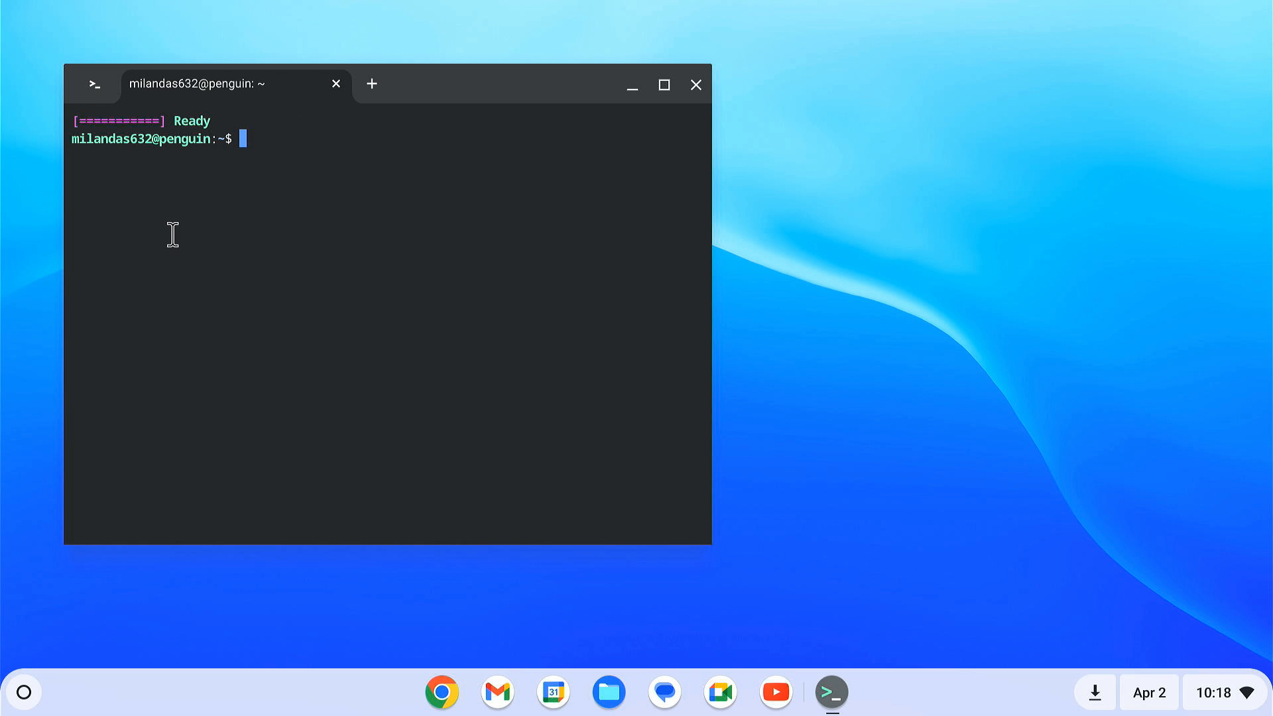
{"action": "mouse_move", "coordinate": [311, 211]}
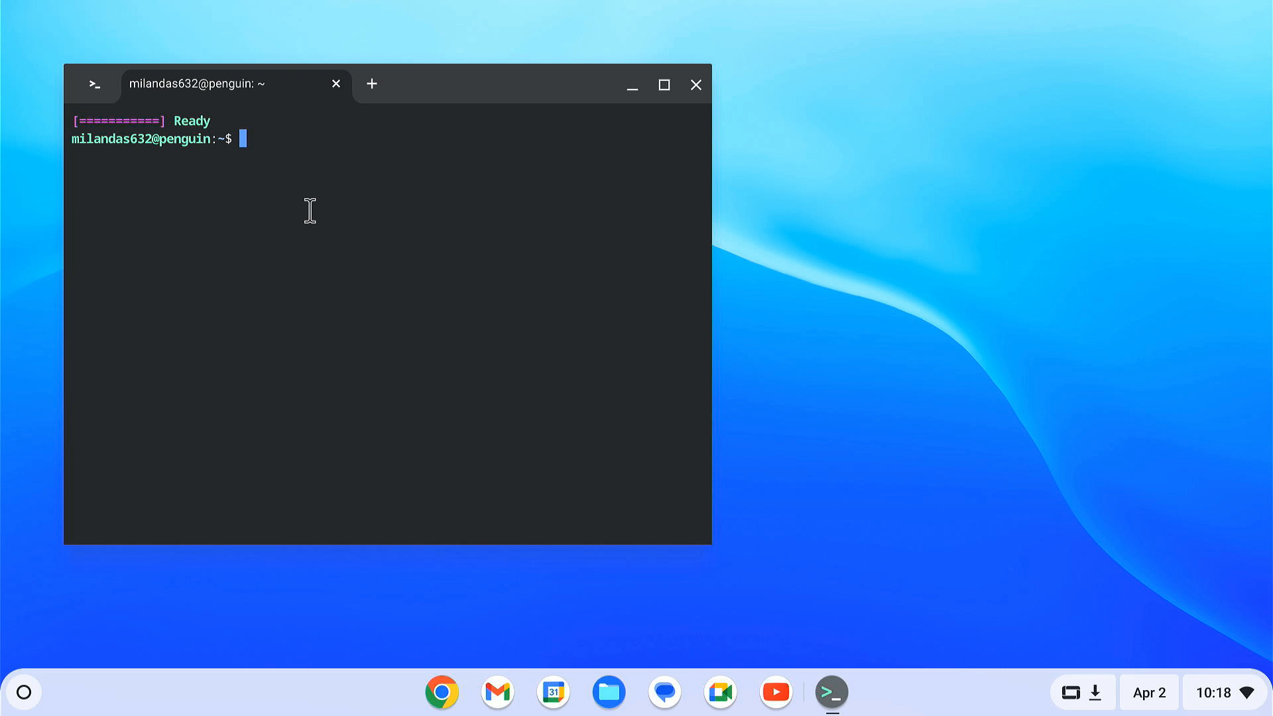
Run 'sudo apt install adb', answer Y to install, then close the terminal
{"action": "type", "text": "sudo apt inst"}
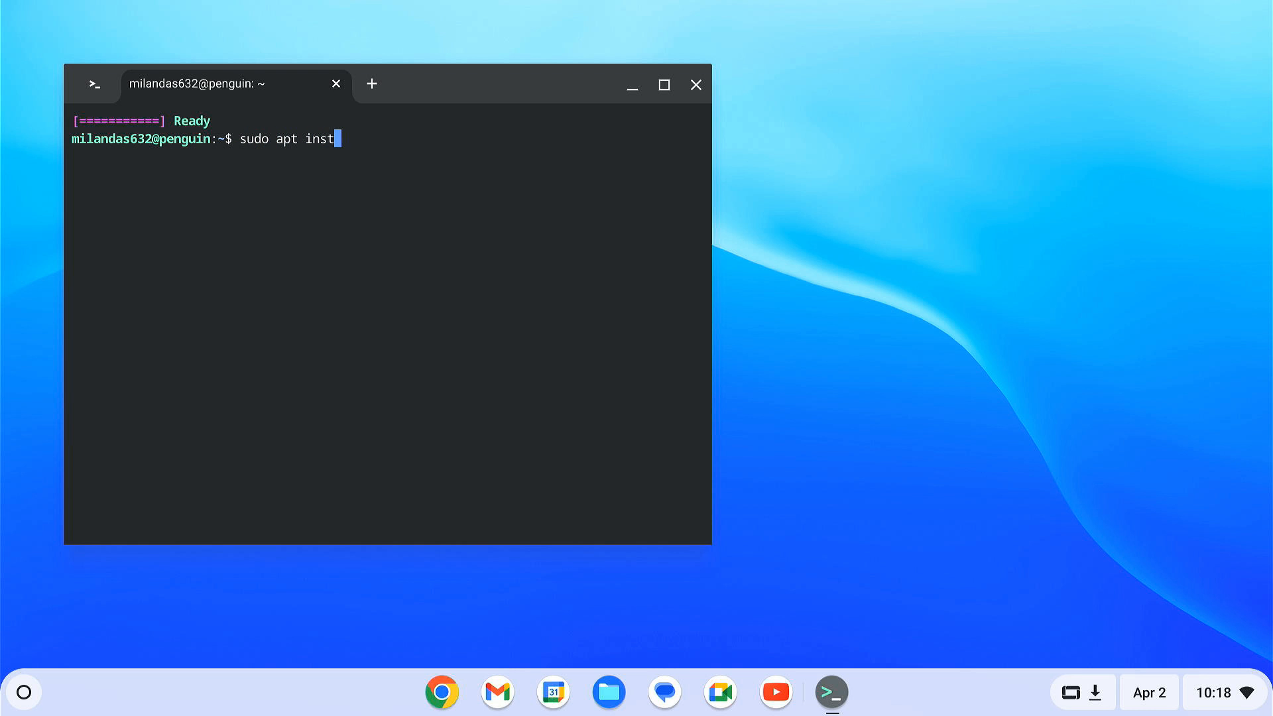
{"action": "type", "text": "all adb"}
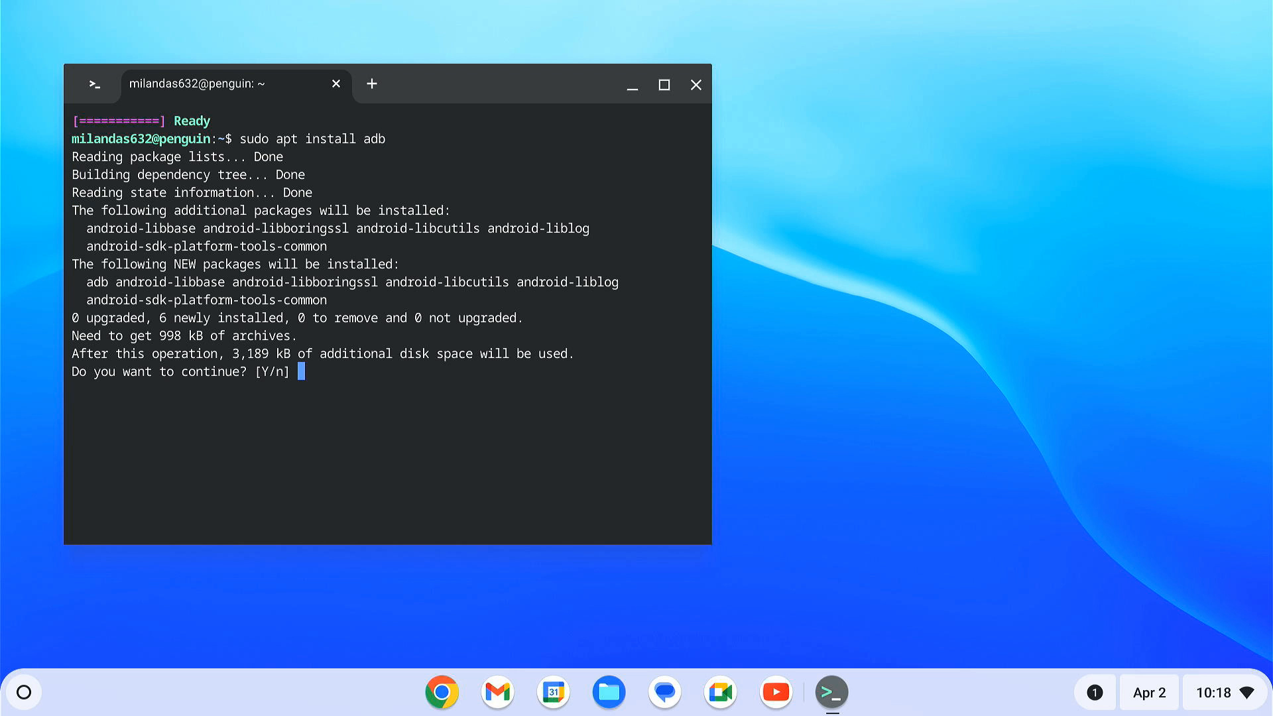
{"action": "type", "text": "Y"}
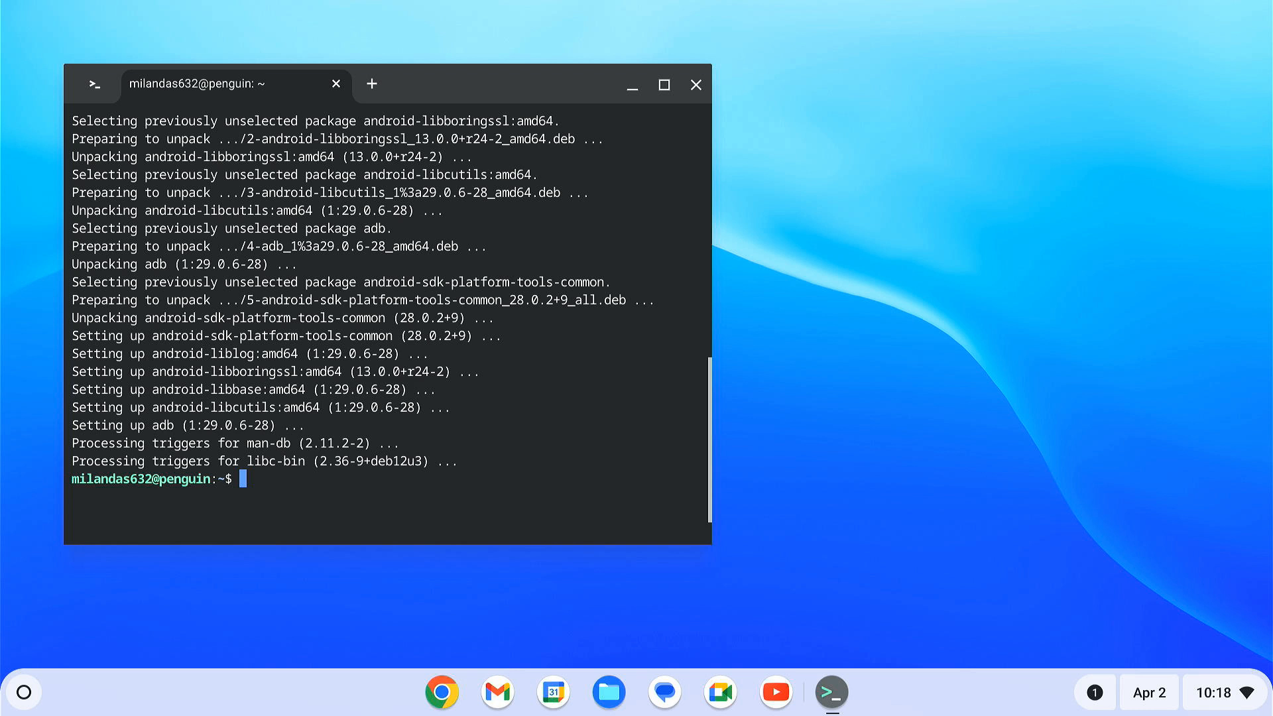
{"action": "mouse_move", "coordinate": [694, 85]}
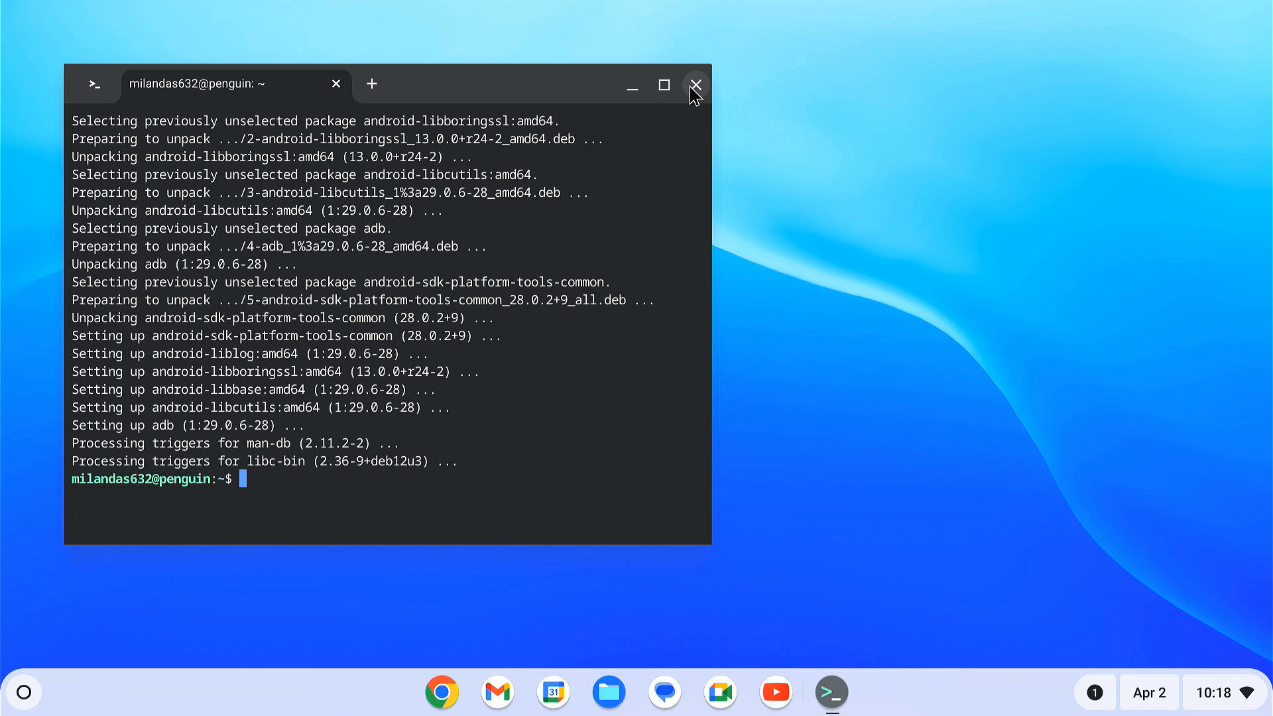
{"action": "left_click", "coordinate": [693, 85]}
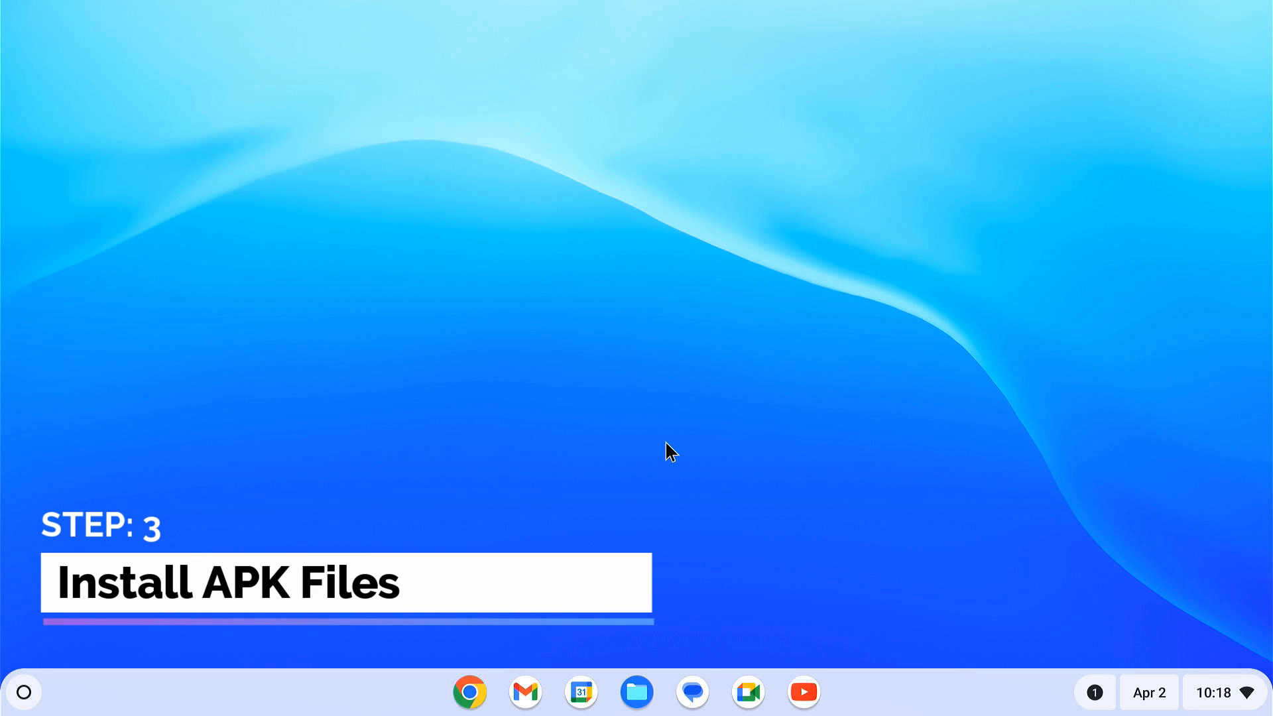
In Files > Downloads, rename the downloaded Firefox APK to firefox.apk
{"action": "left_click", "coordinate": [637, 692]}
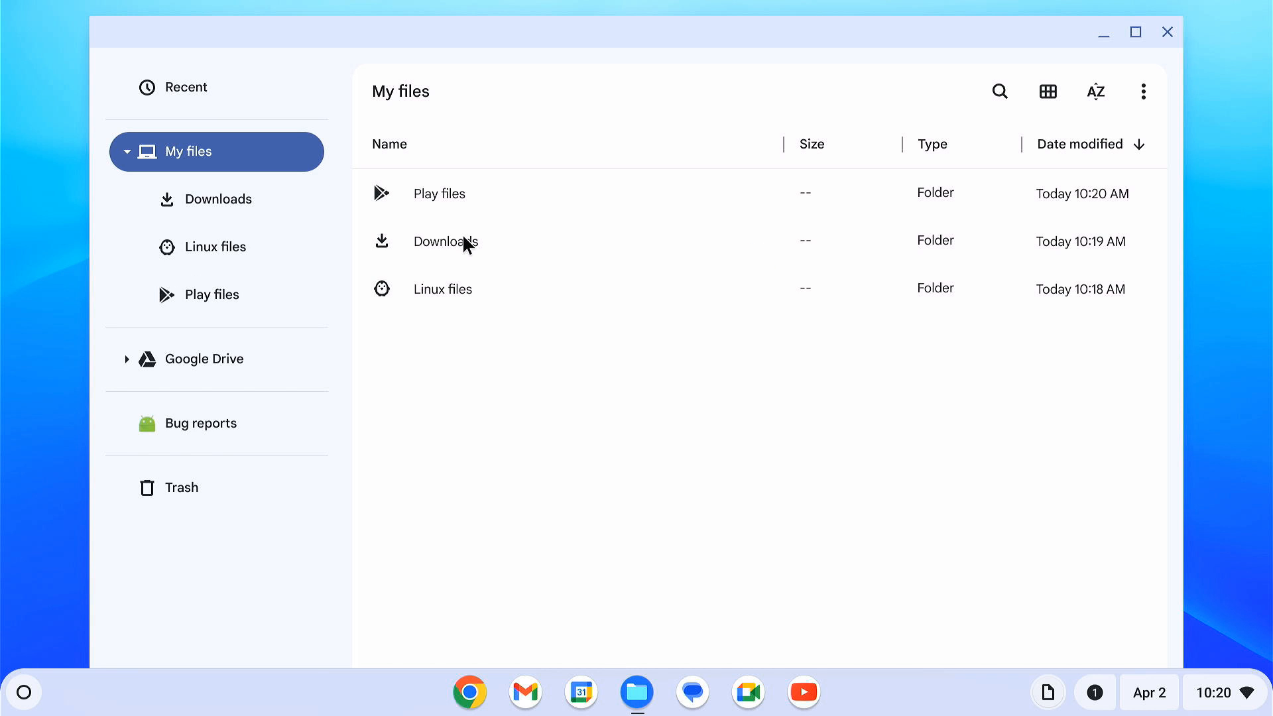
{"action": "double_click", "coordinate": [446, 241]}
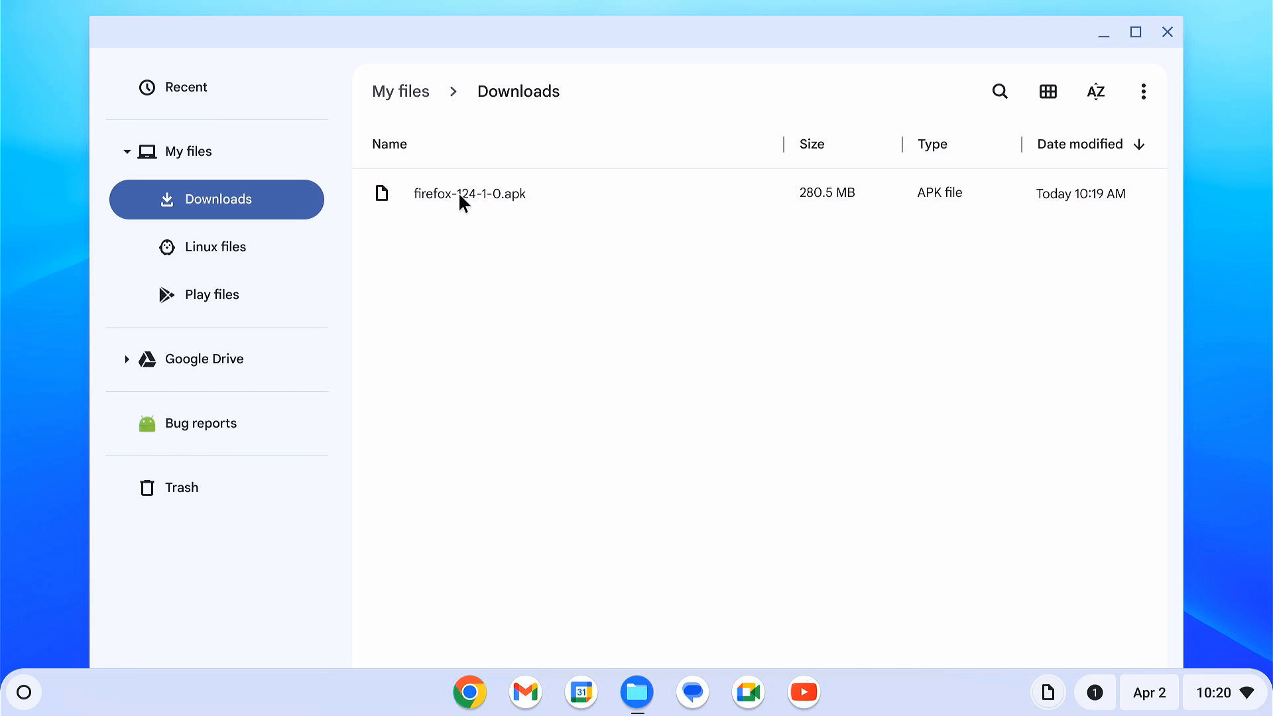
{"action": "left_click", "coordinate": [468, 194]}
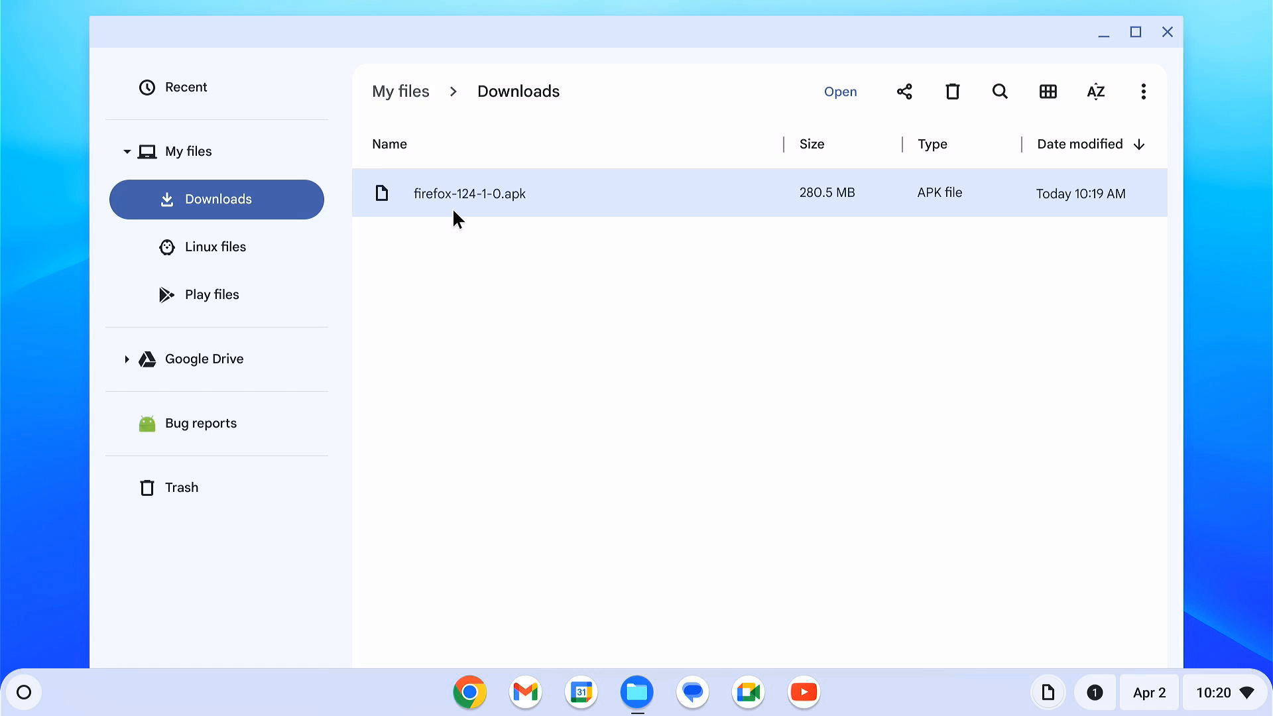
{"action": "right_click", "coordinate": [469, 193]}
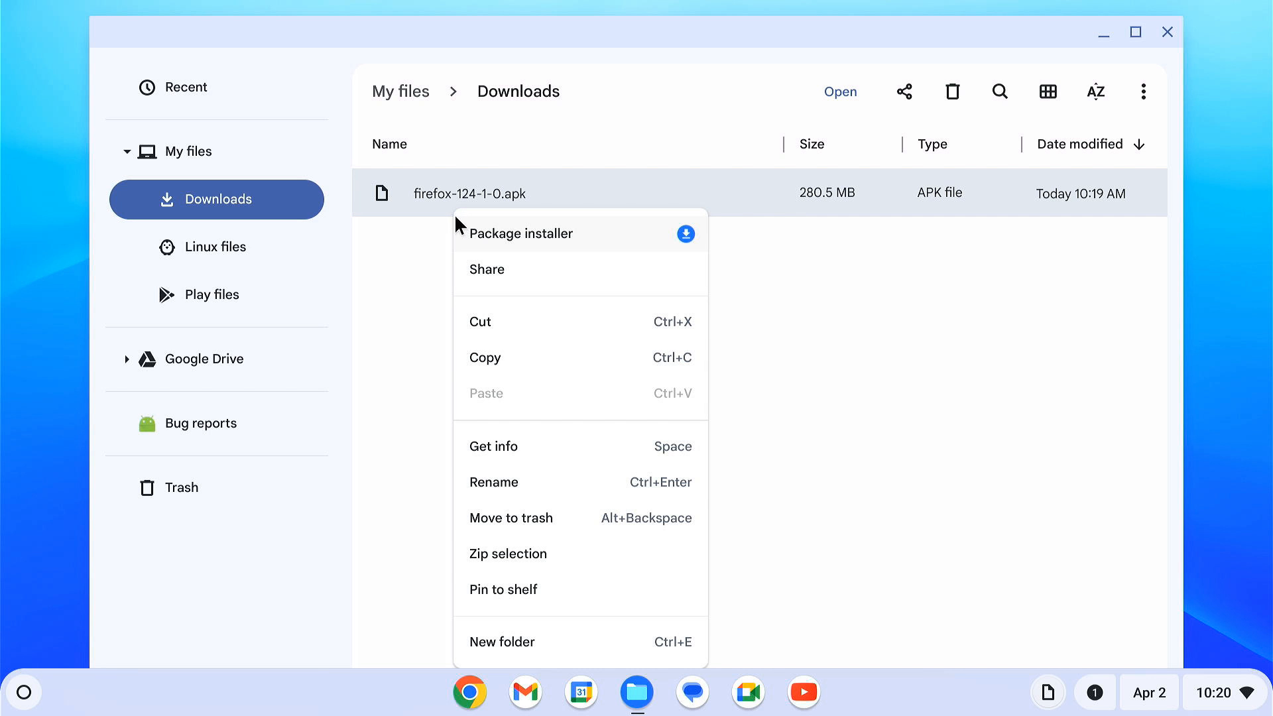
{"action": "left_click", "coordinate": [494, 481]}
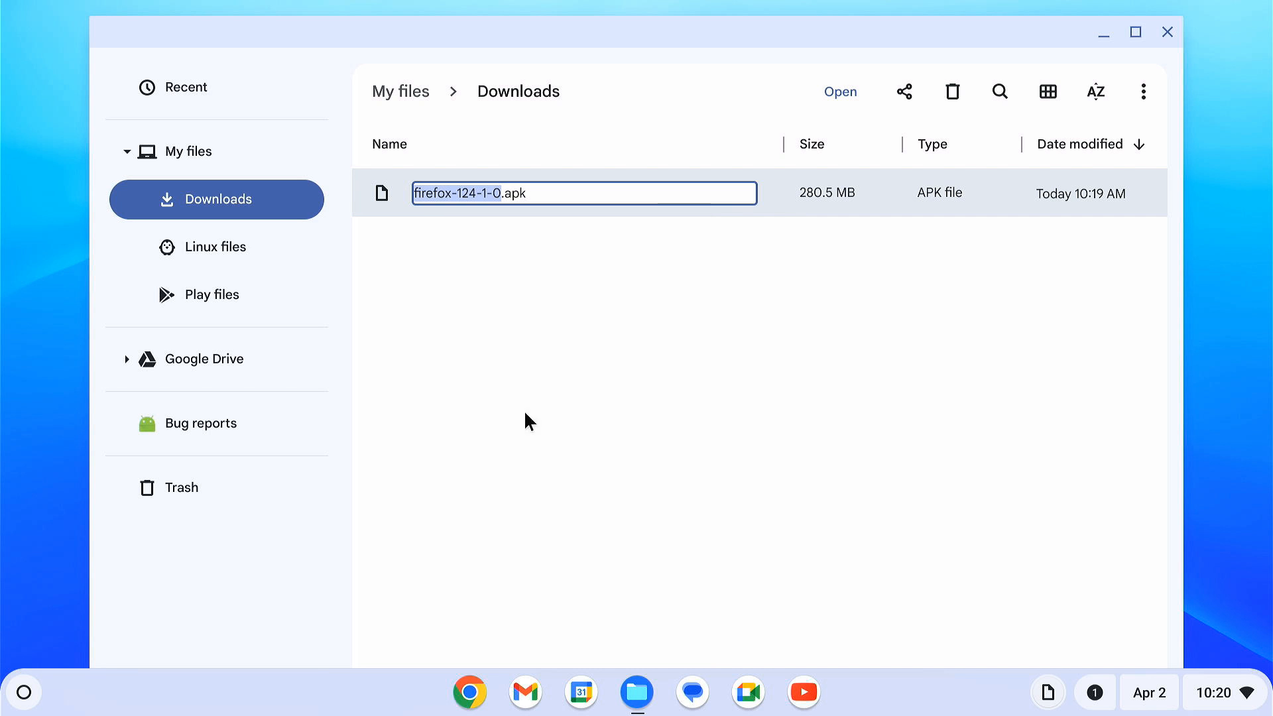
{"action": "type", "text": "firefo"}
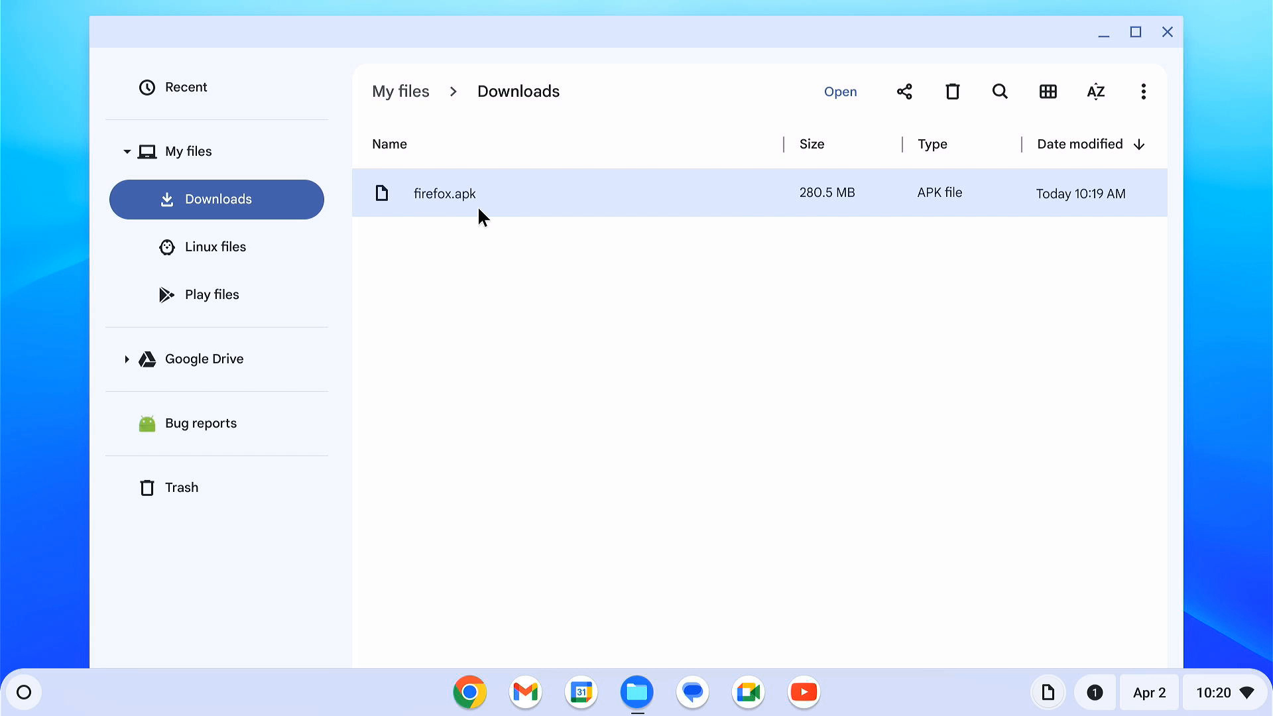
Copy firefox.apk into the Linux files folder and close the Files window
{"action": "right_click", "coordinate": [444, 193]}
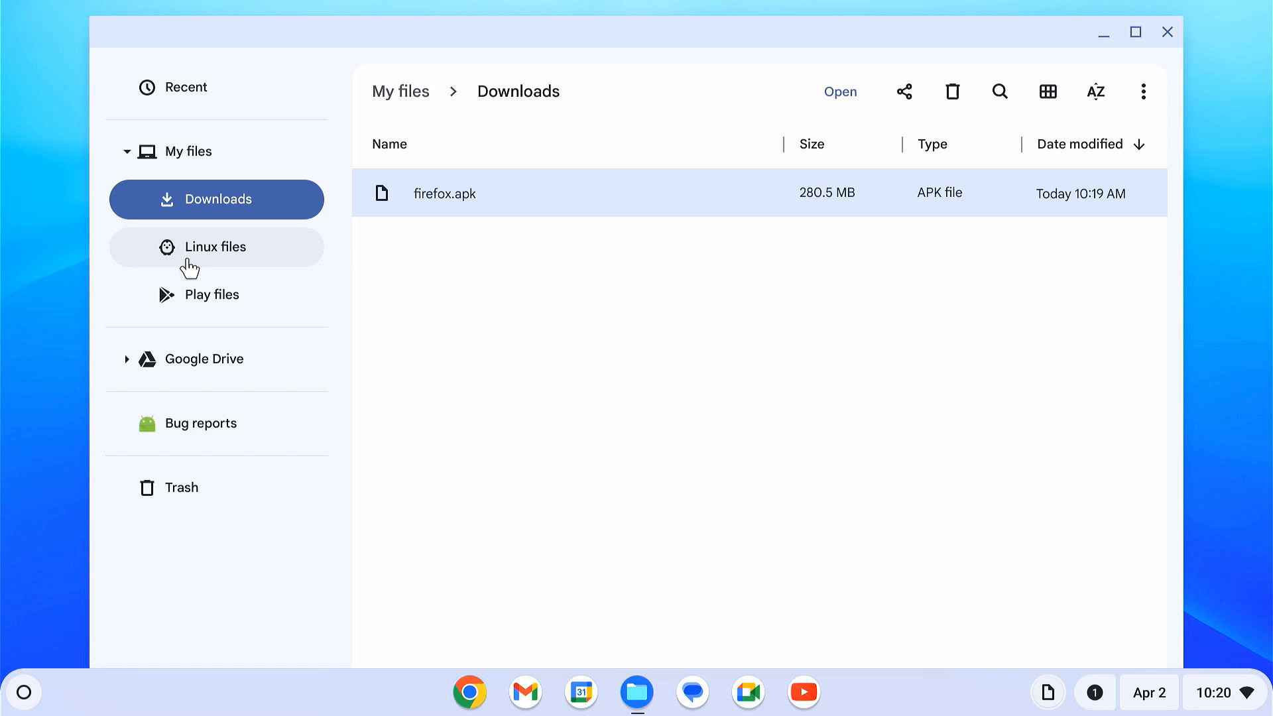
{"action": "left_click", "coordinate": [216, 247]}
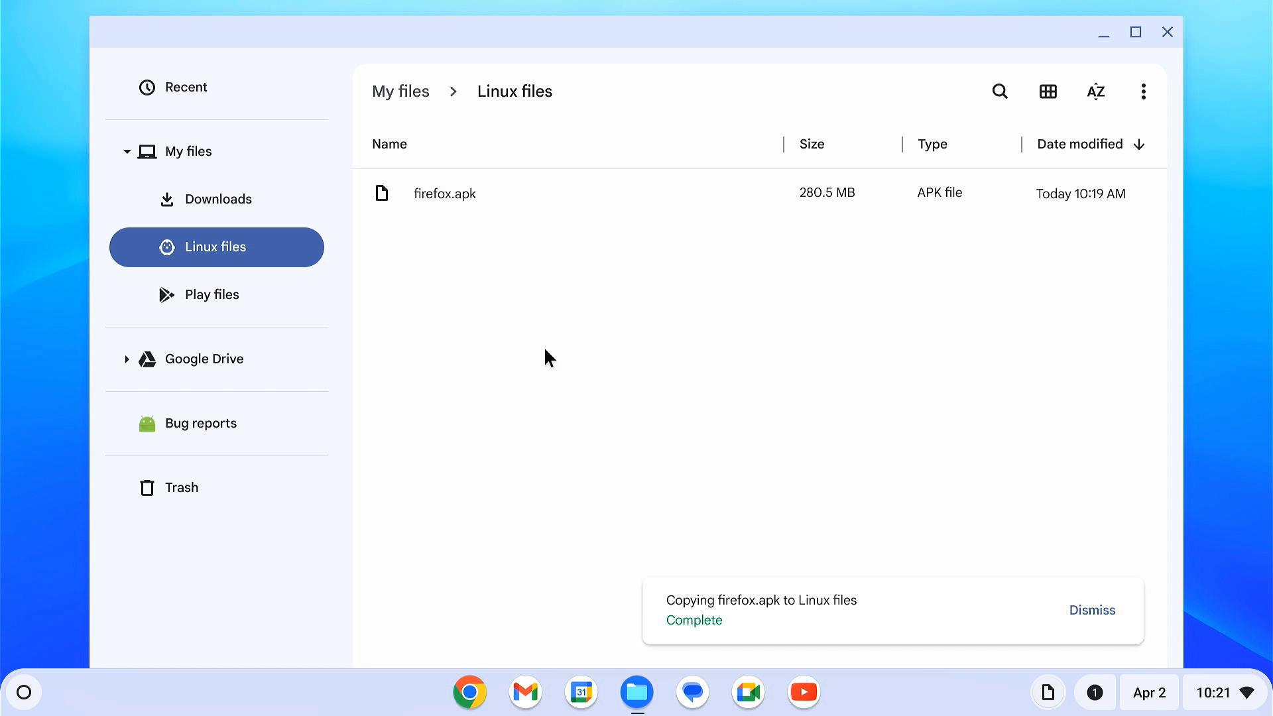
{"action": "left_click", "coordinate": [1167, 32]}
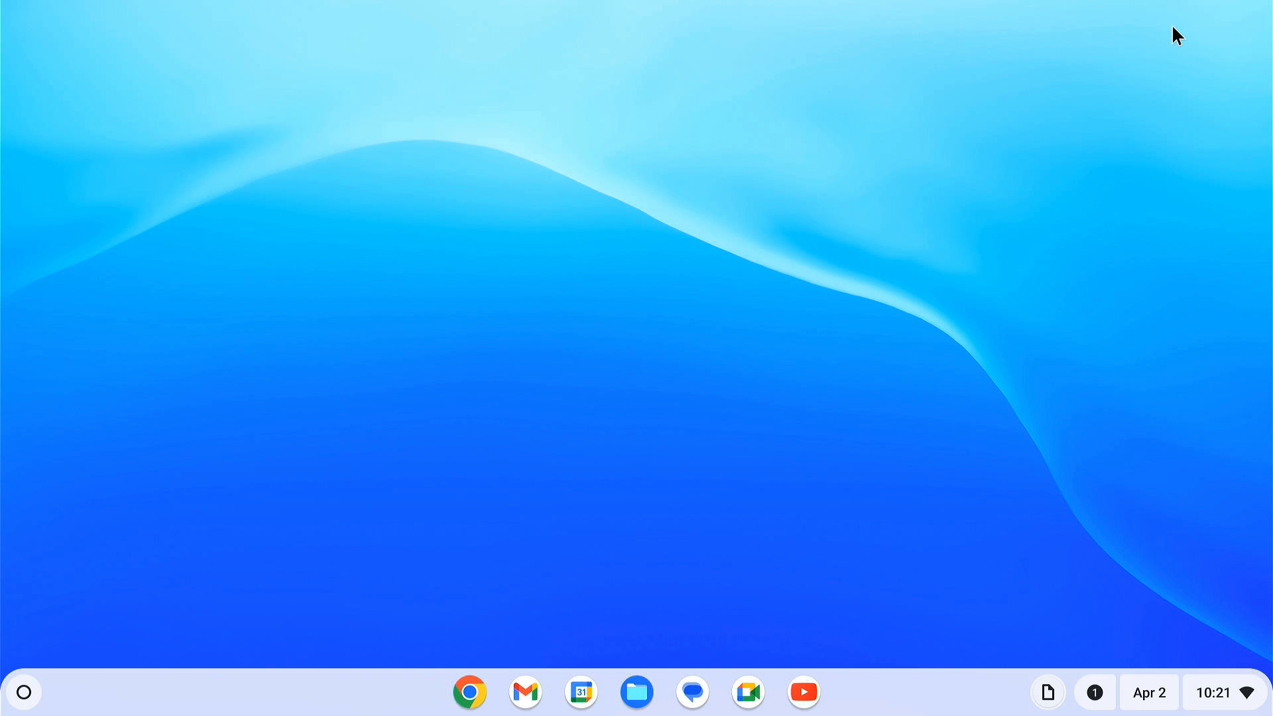
Start a penguin shell and run 'adb devices'
{"action": "left_click", "coordinate": [24, 692]}
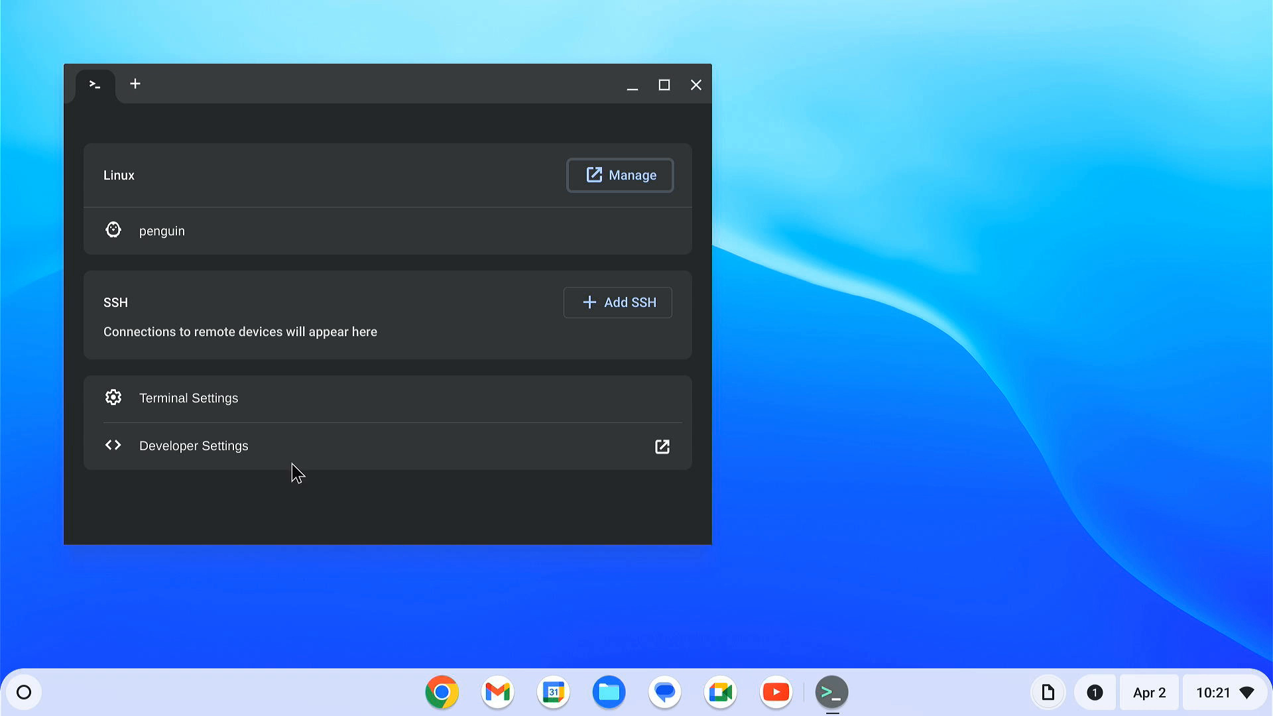
{"action": "left_click", "coordinate": [162, 231]}
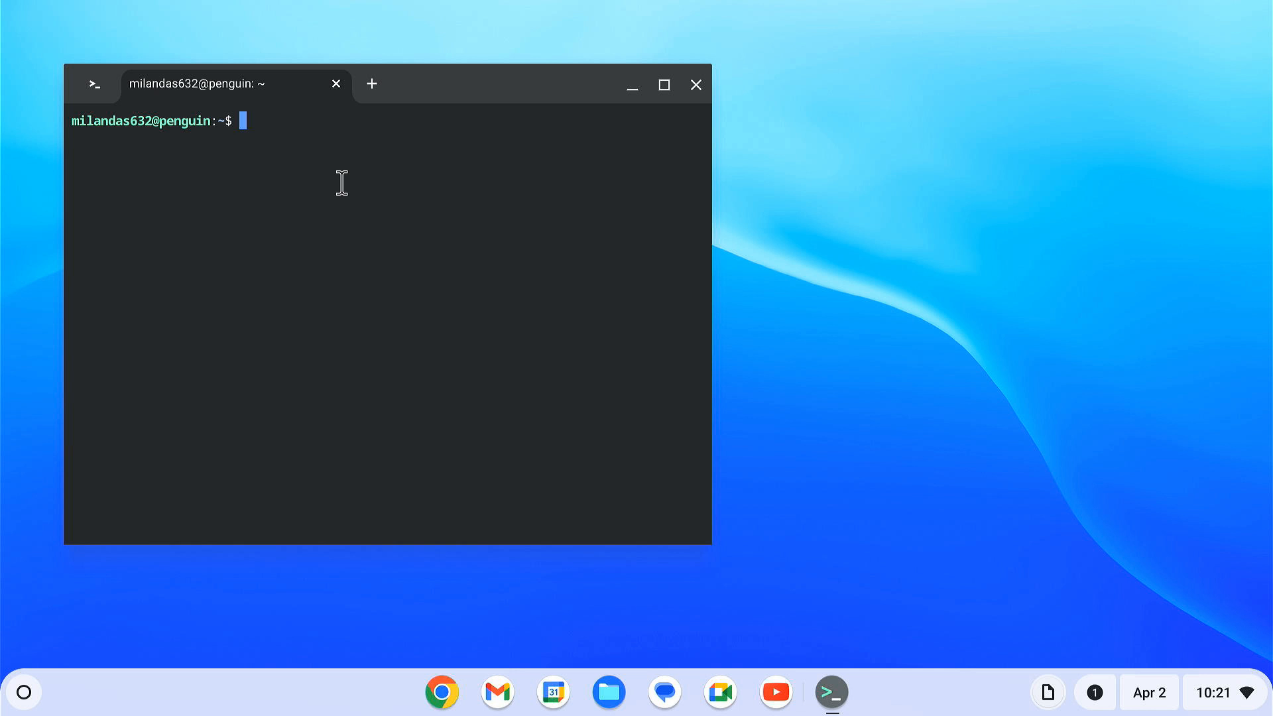
{"action": "type", "text": "adb devices"}
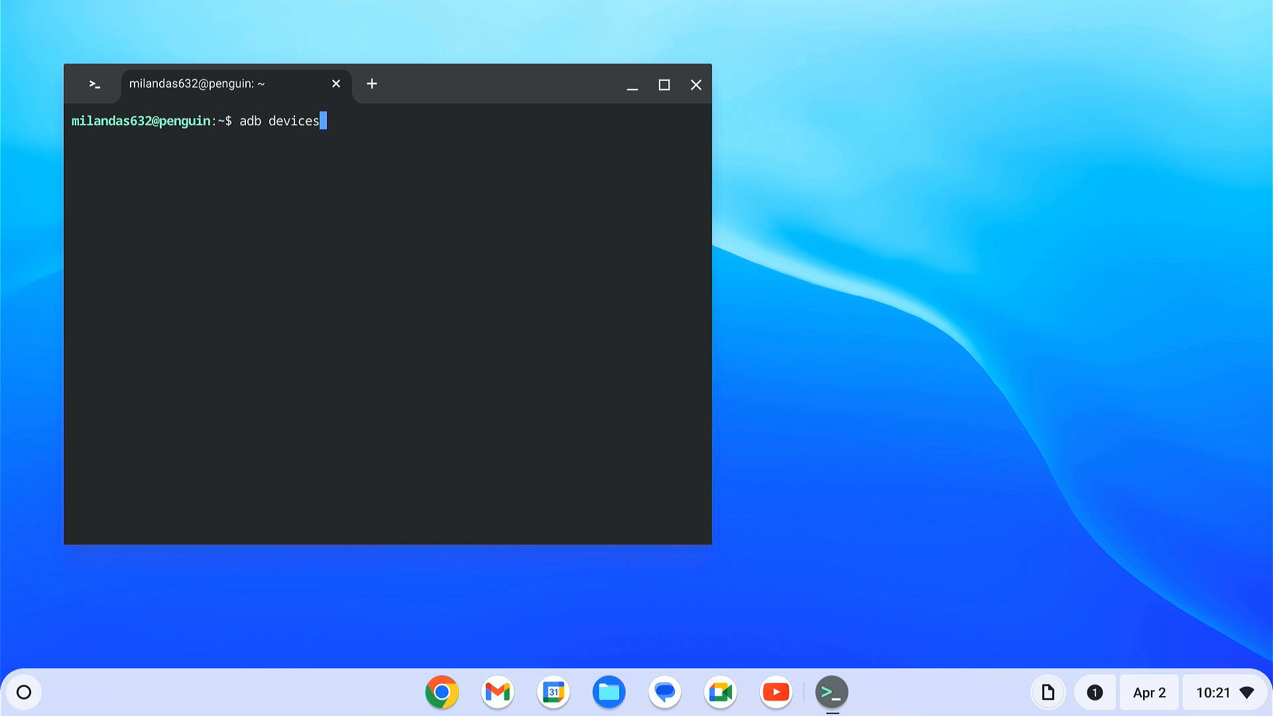
{"action": "key", "text": "Return"}
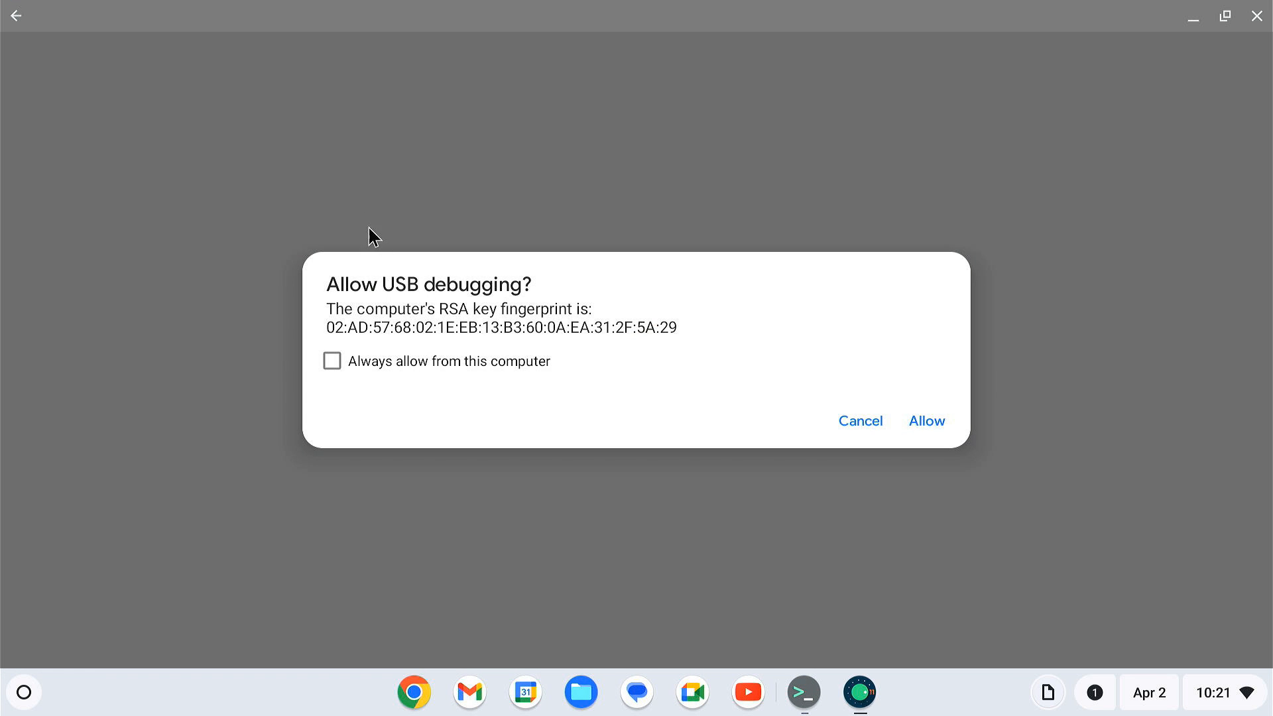
Always allow USB debugging from this computer, then highlight the listed emulator-5554 device
{"action": "left_click", "coordinate": [332, 361]}
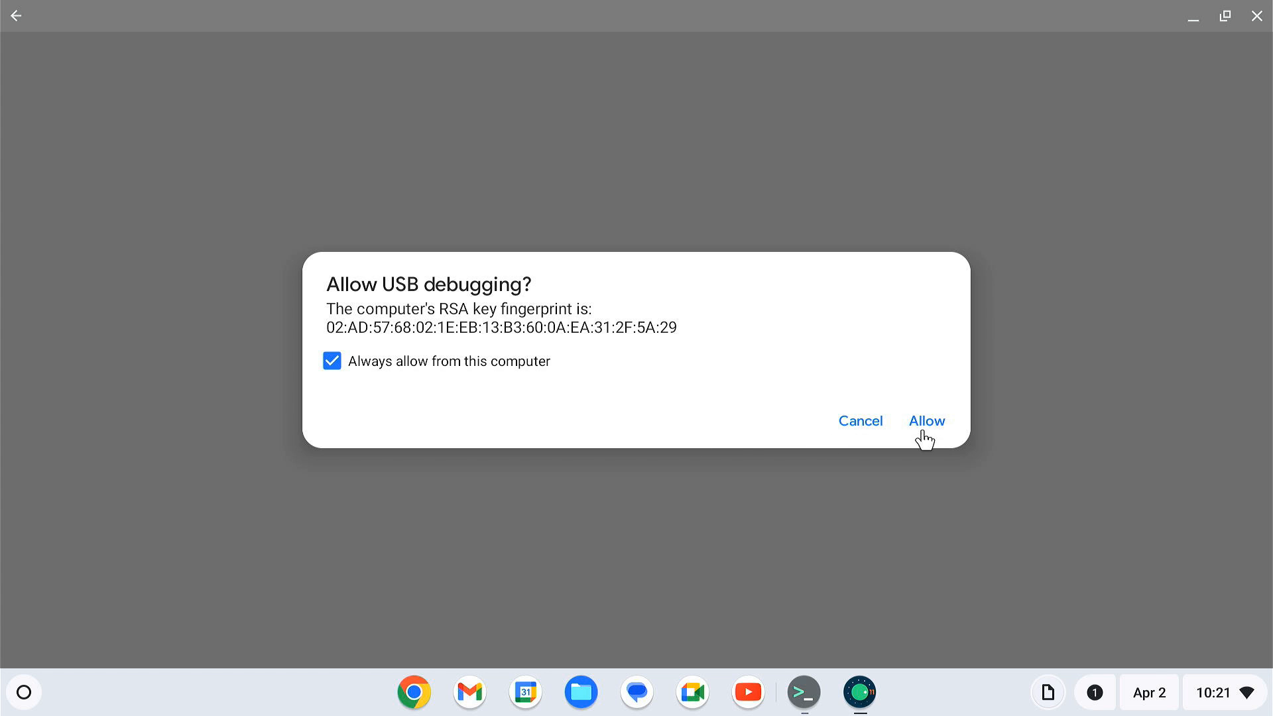
{"action": "left_click", "coordinate": [927, 421]}
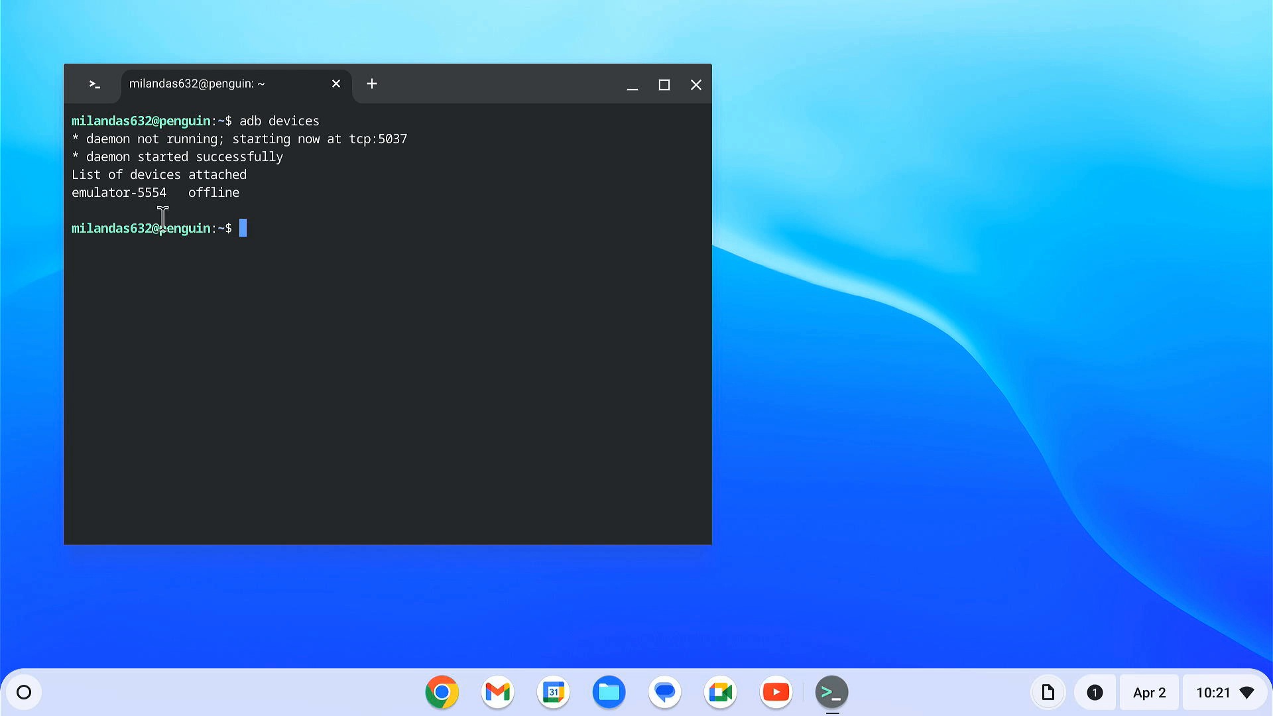
{"action": "double_click", "coordinate": [118, 193]}
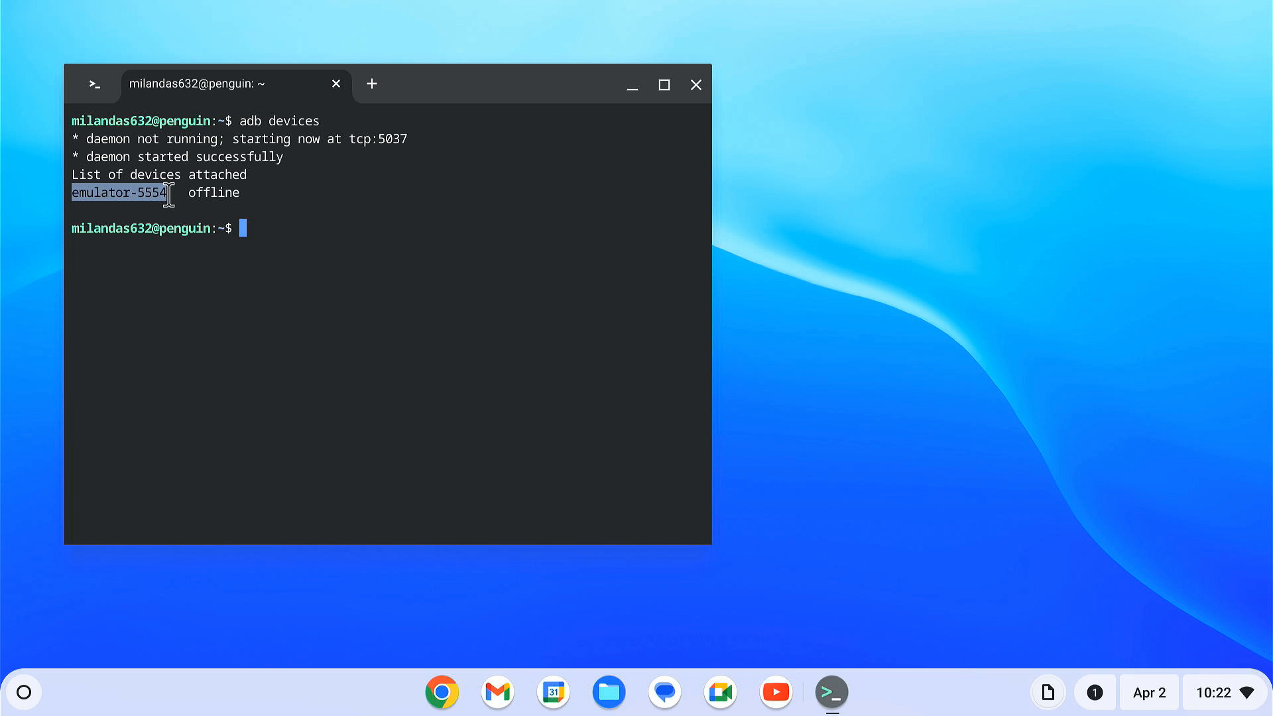
{"action": "mouse_move", "coordinate": [321, 275]}
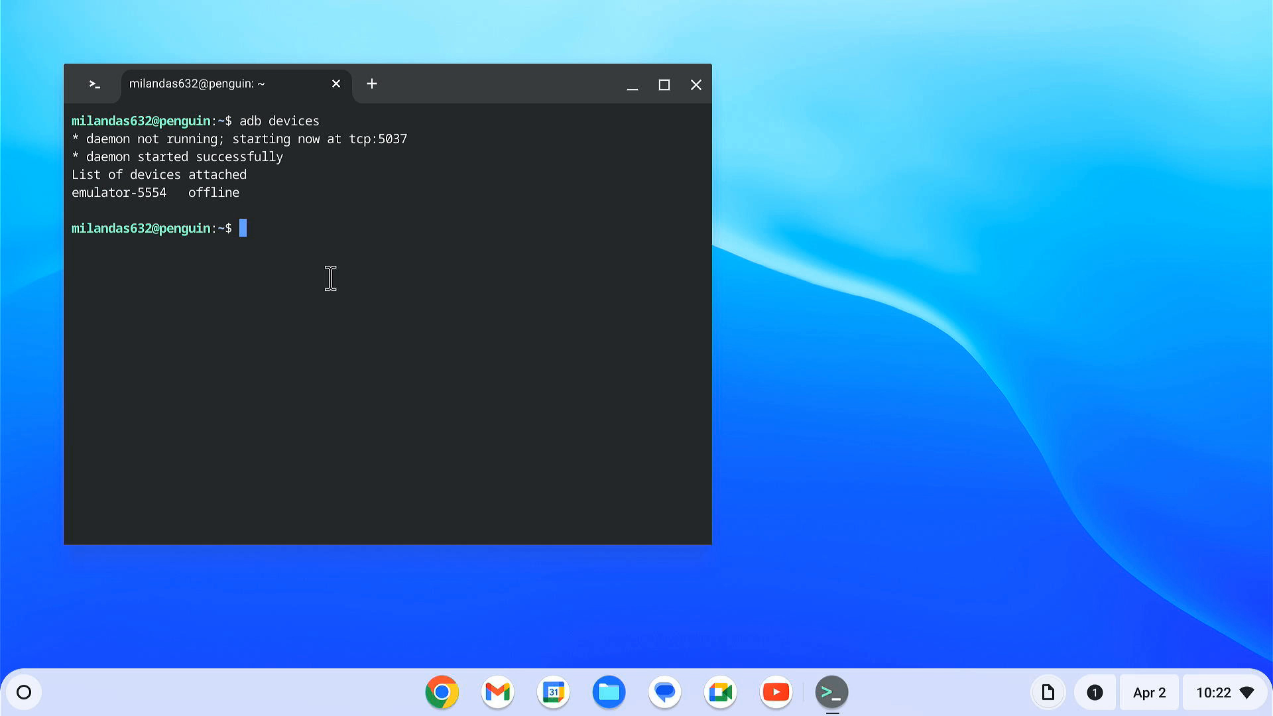
Run 'adb install firefox.apk' to Success, then close the terminal
{"action": "type", "text": "adb install"}
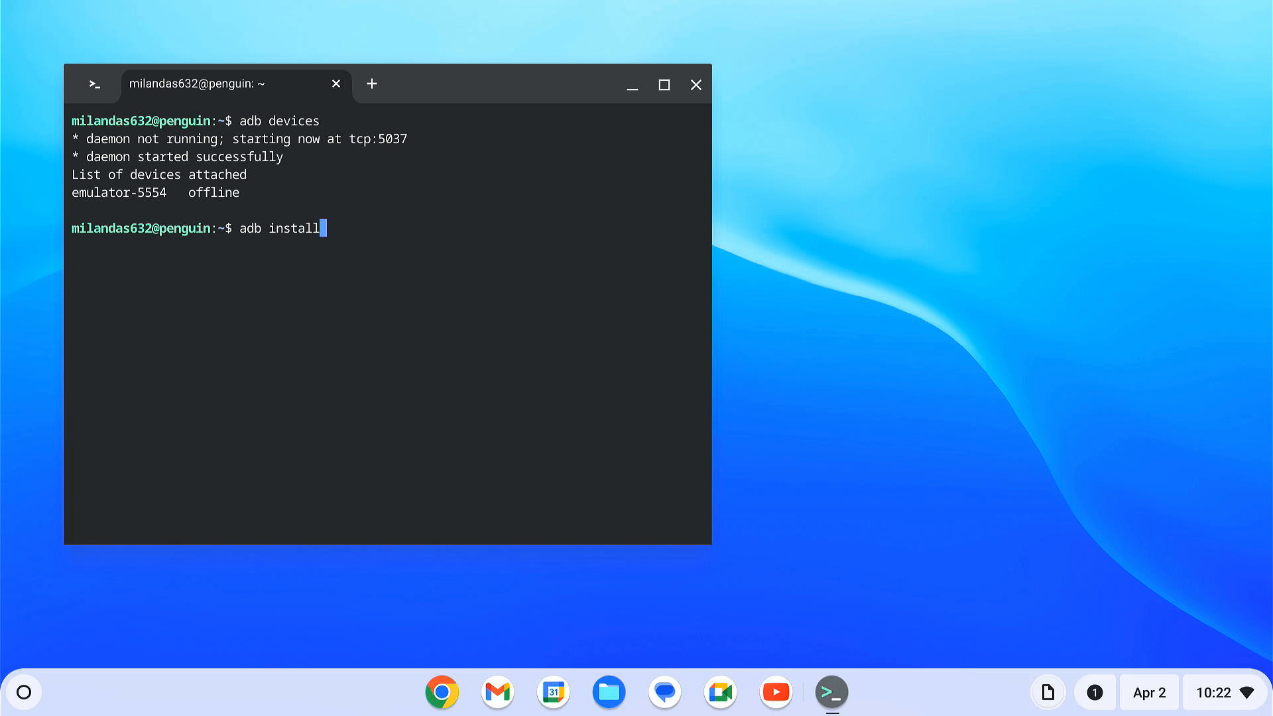
{"action": "type", "text": "firefox"}
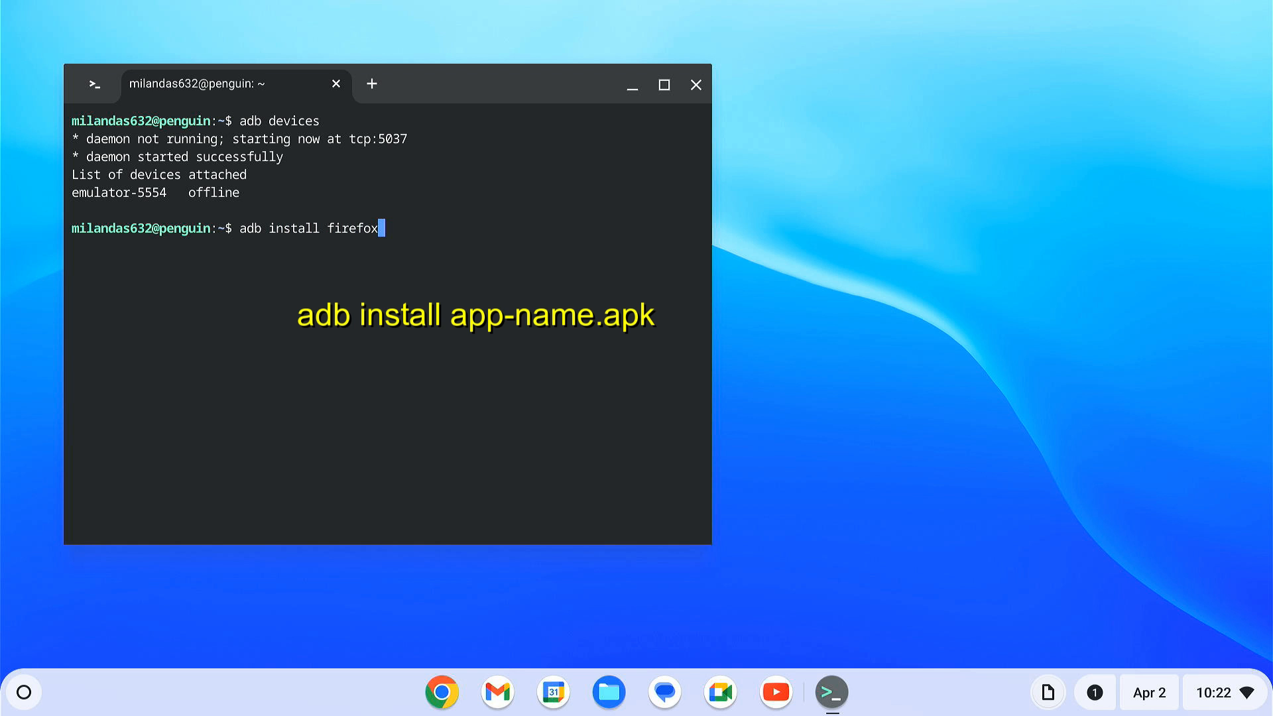
{"action": "type", "text": ".apk"}
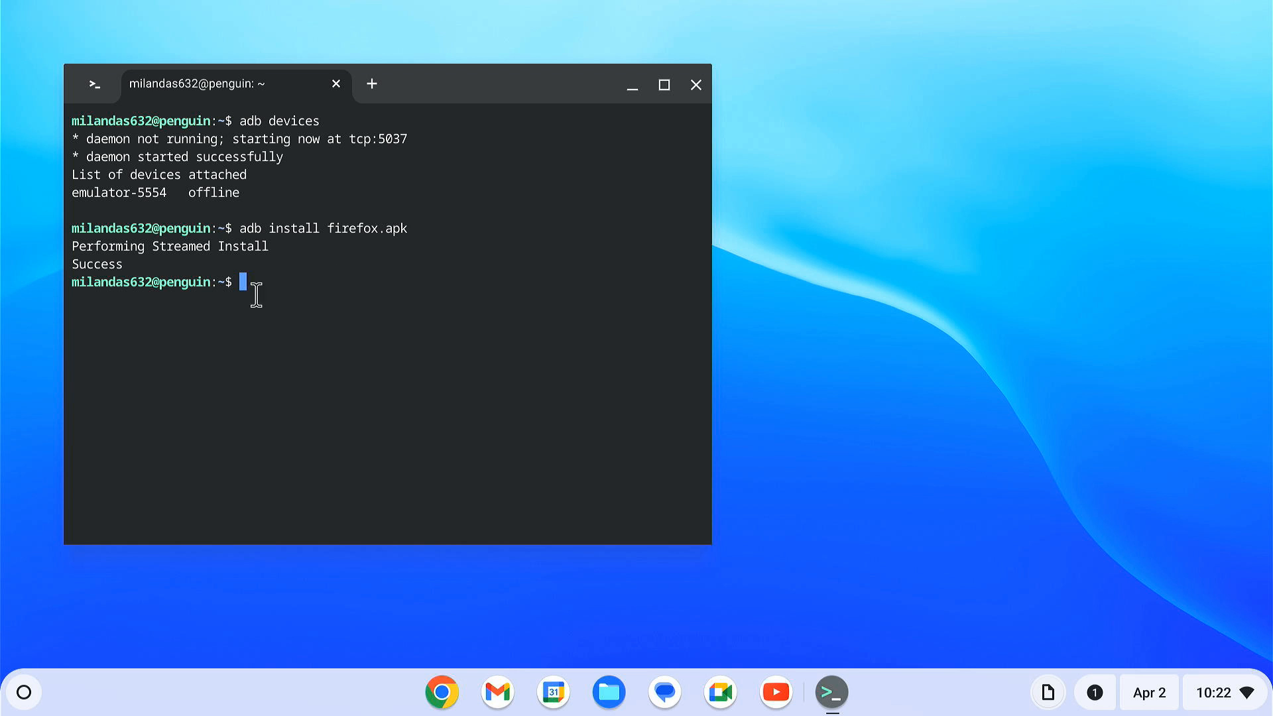
{"action": "mouse_move", "coordinate": [779, 113]}
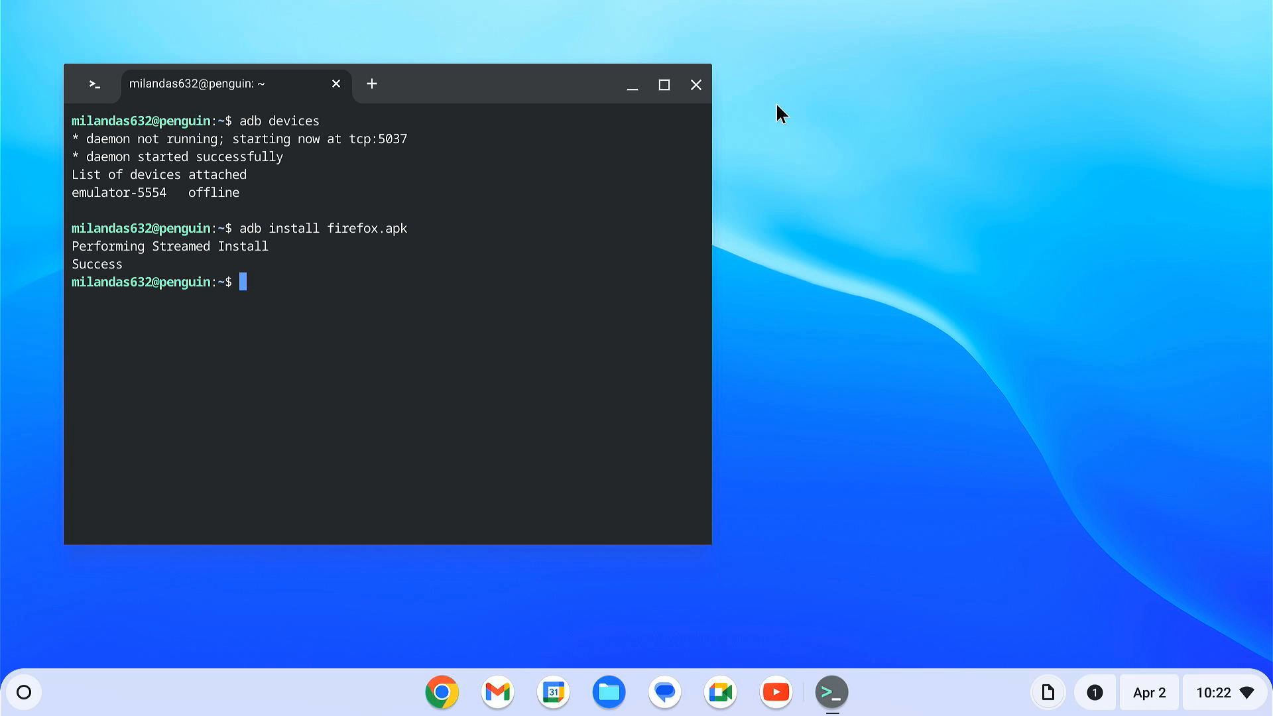
{"action": "left_click", "coordinate": [693, 84]}
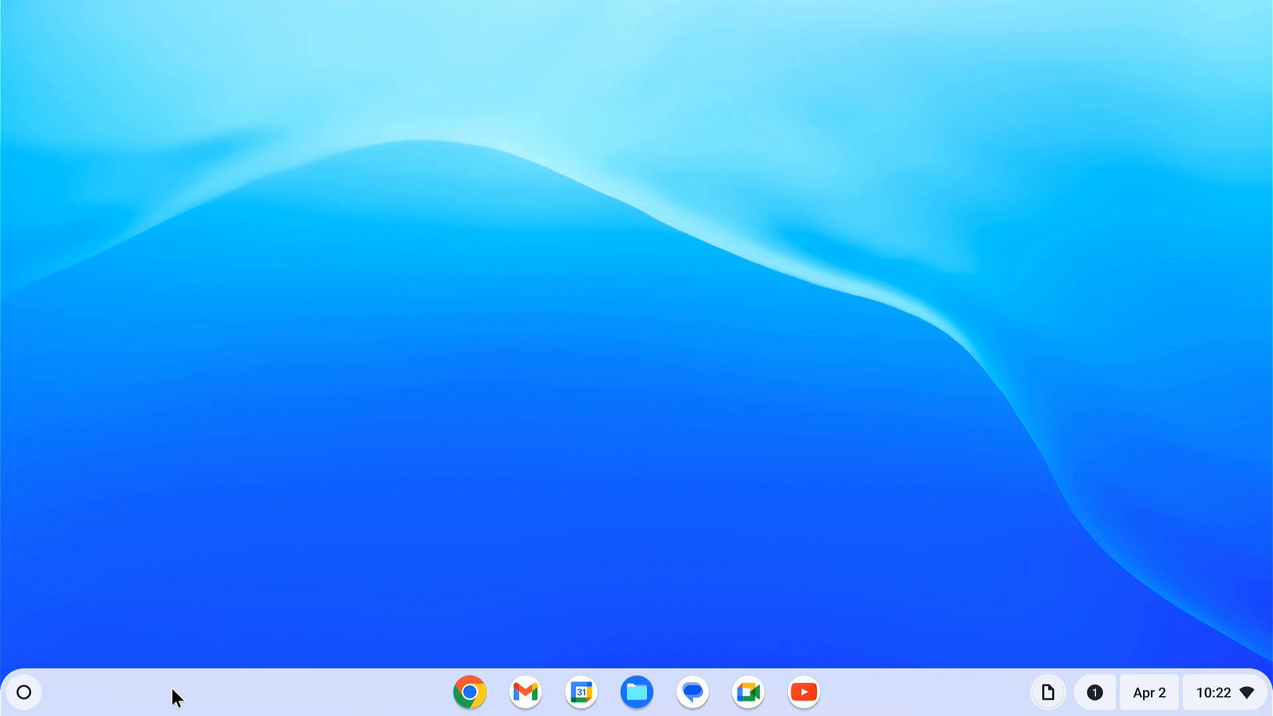
Launch Firefox from the launcher, choose 'Not now', load Google, then note the adb devices summary
{"action": "left_click", "coordinate": [24, 691]}
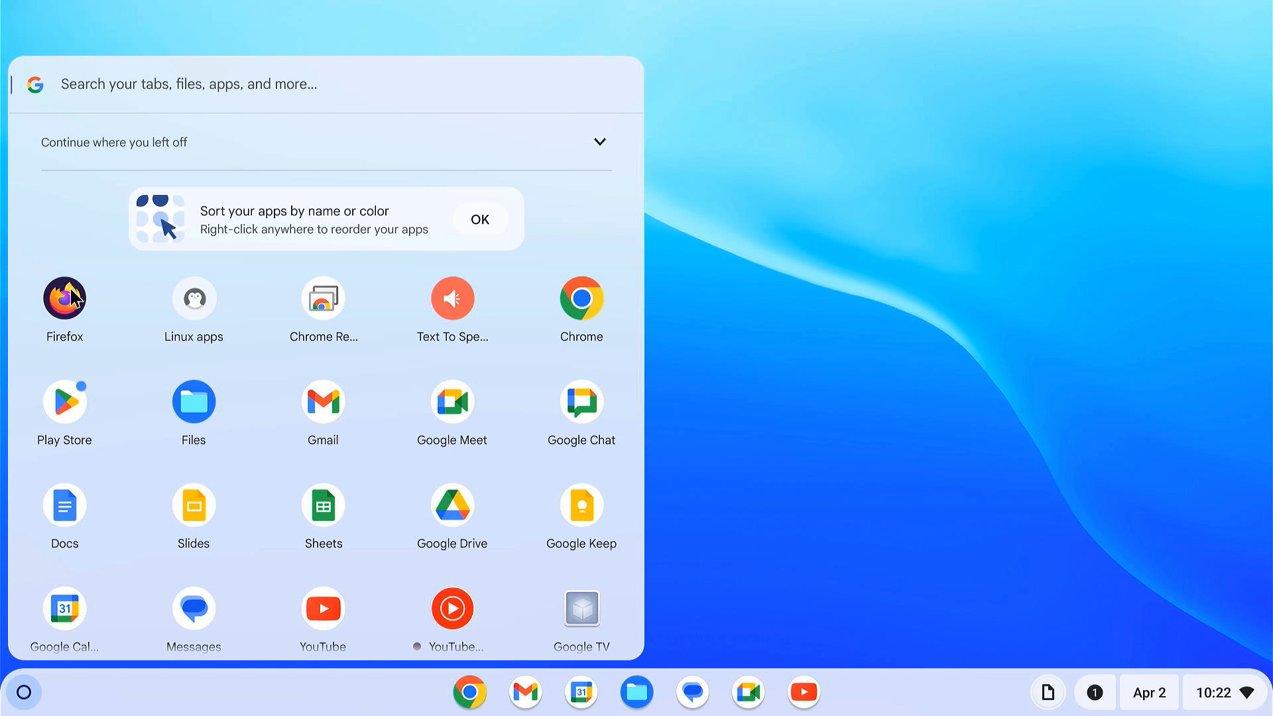
{"action": "left_click", "coordinate": [24, 690]}
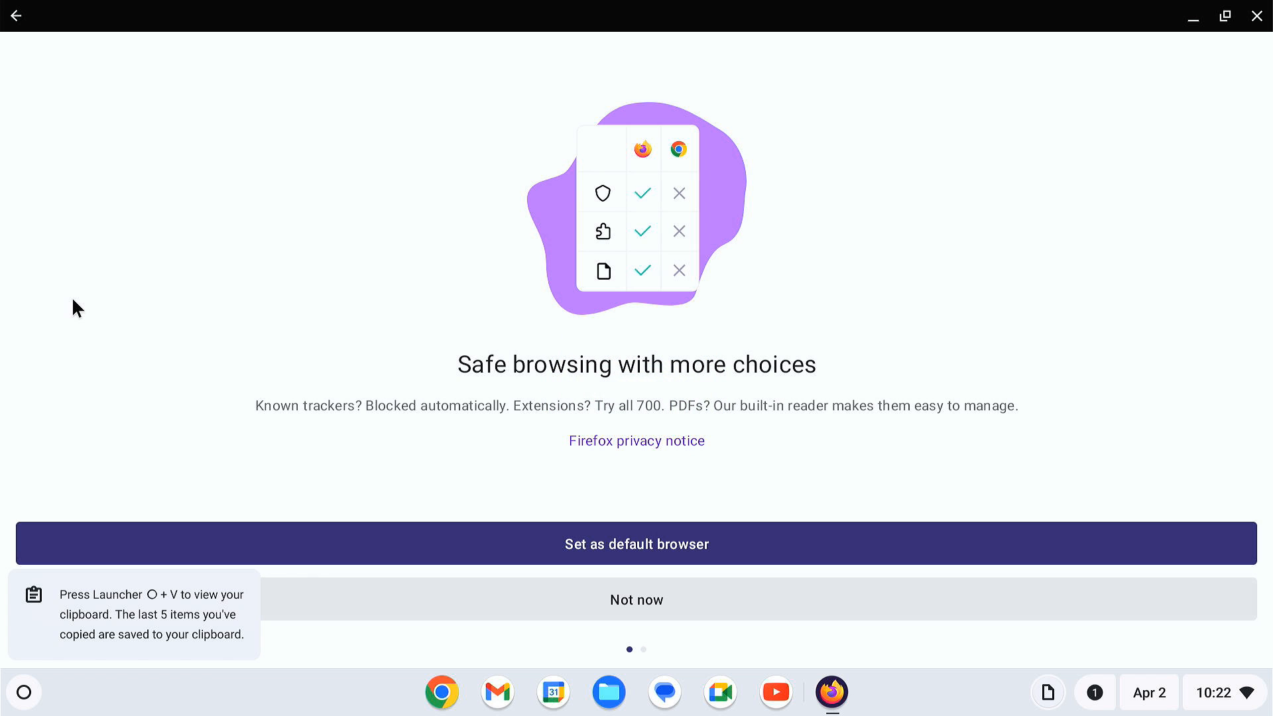
{"action": "mouse_move", "coordinate": [636, 599]}
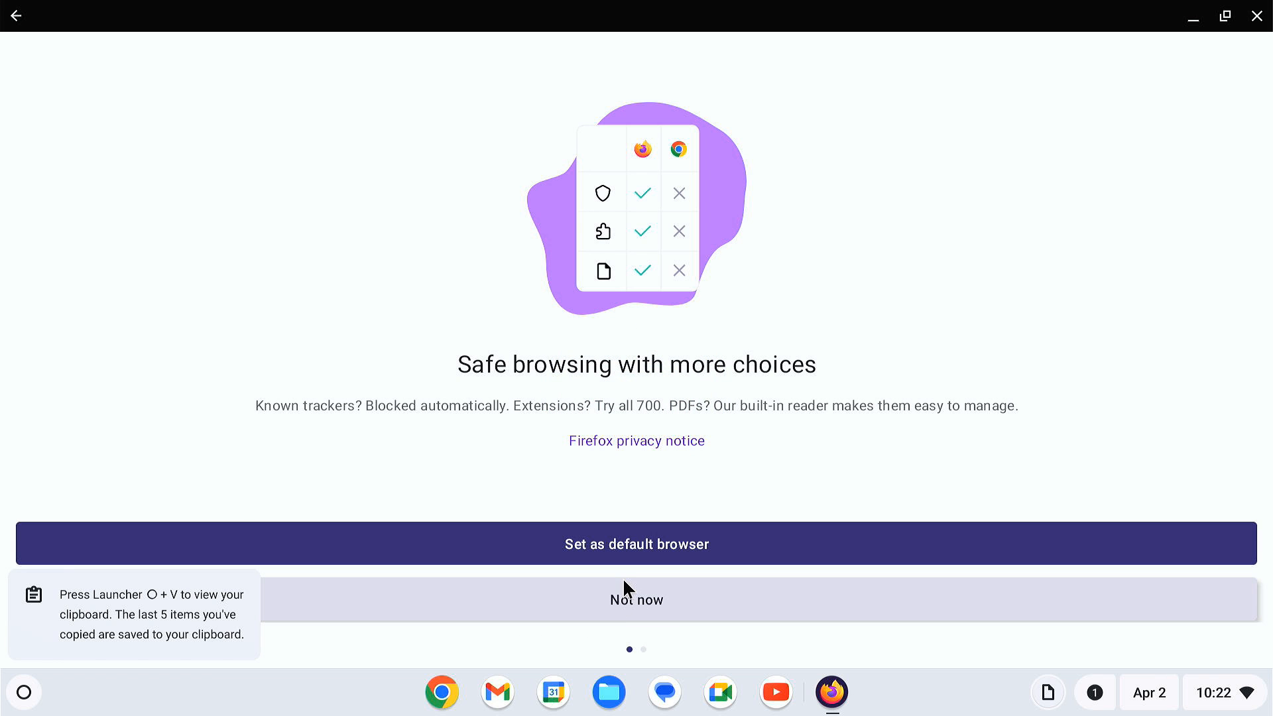
{"action": "left_click", "coordinate": [636, 600]}
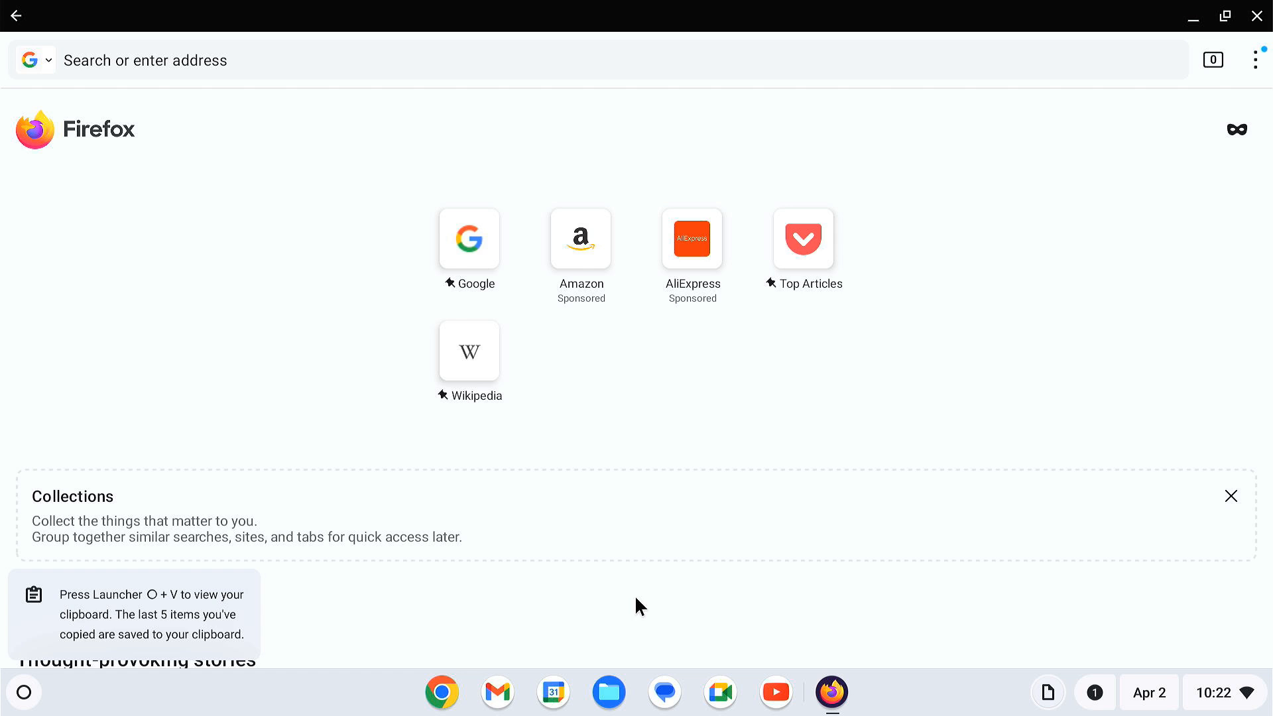
{"action": "left_click", "coordinate": [468, 239]}
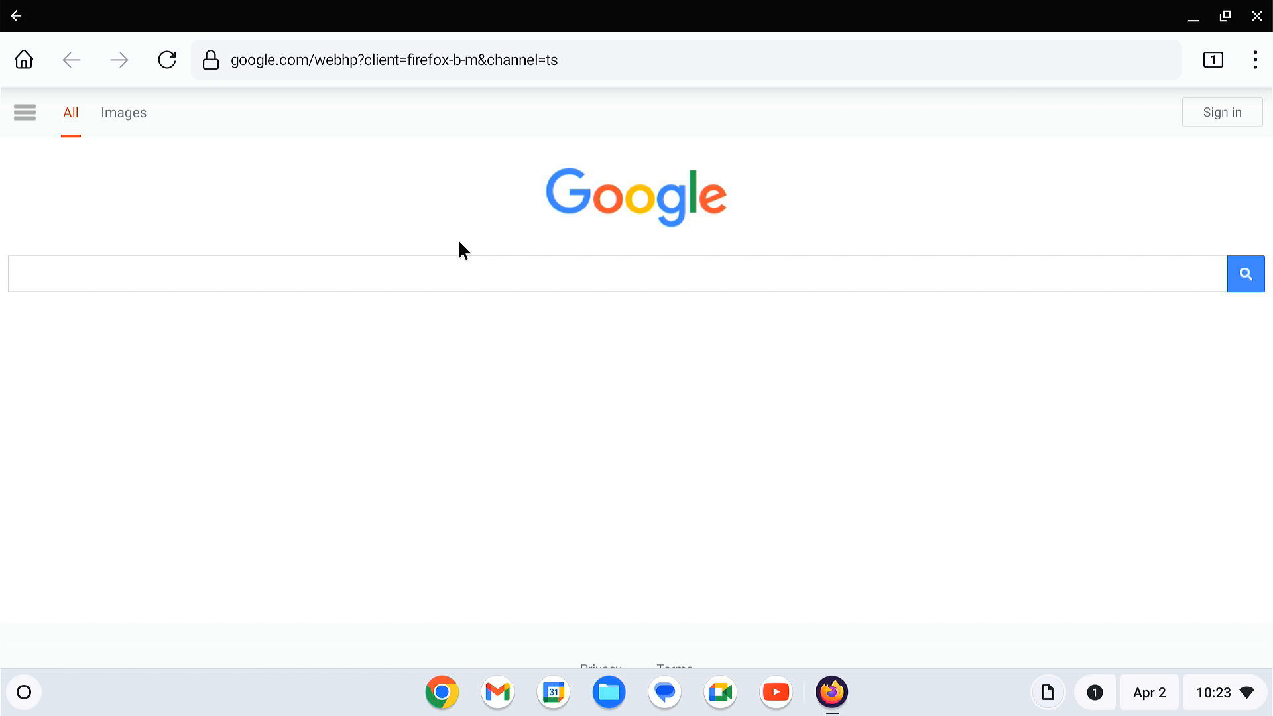
{"action": "mouse_move", "coordinate": [1239, 42]}
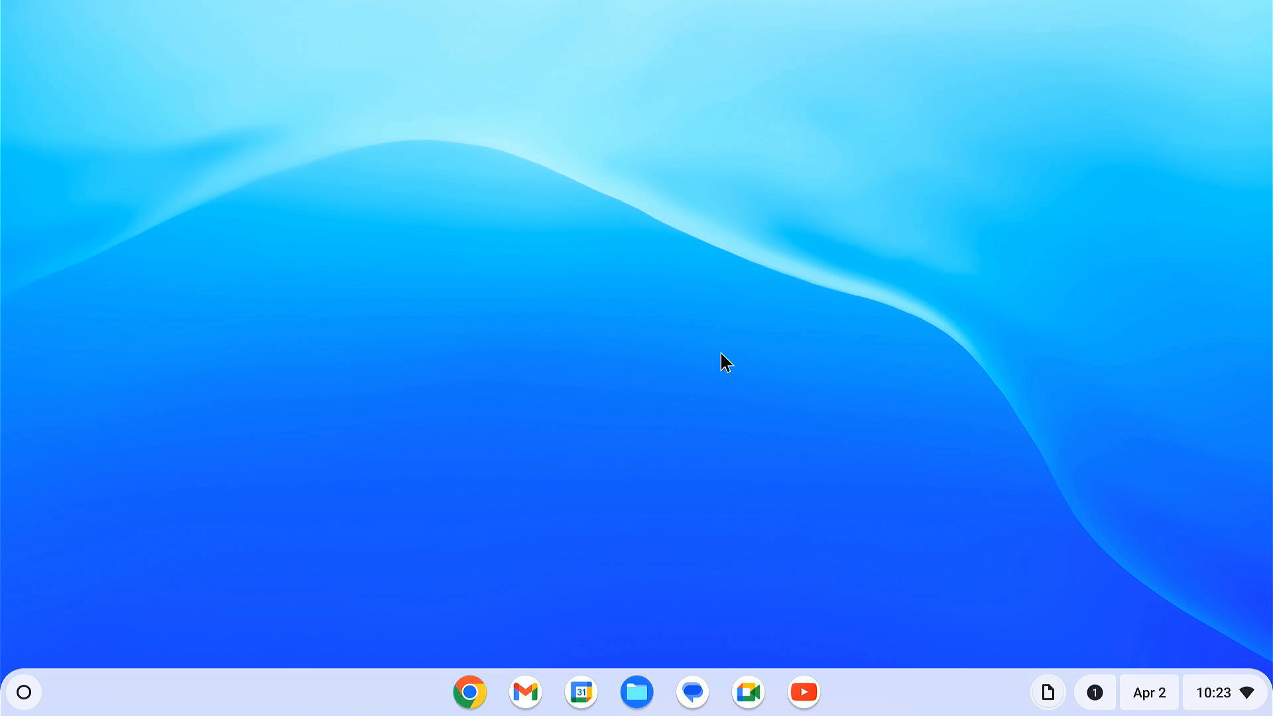
{"action": "type", "text": "adb devices"}
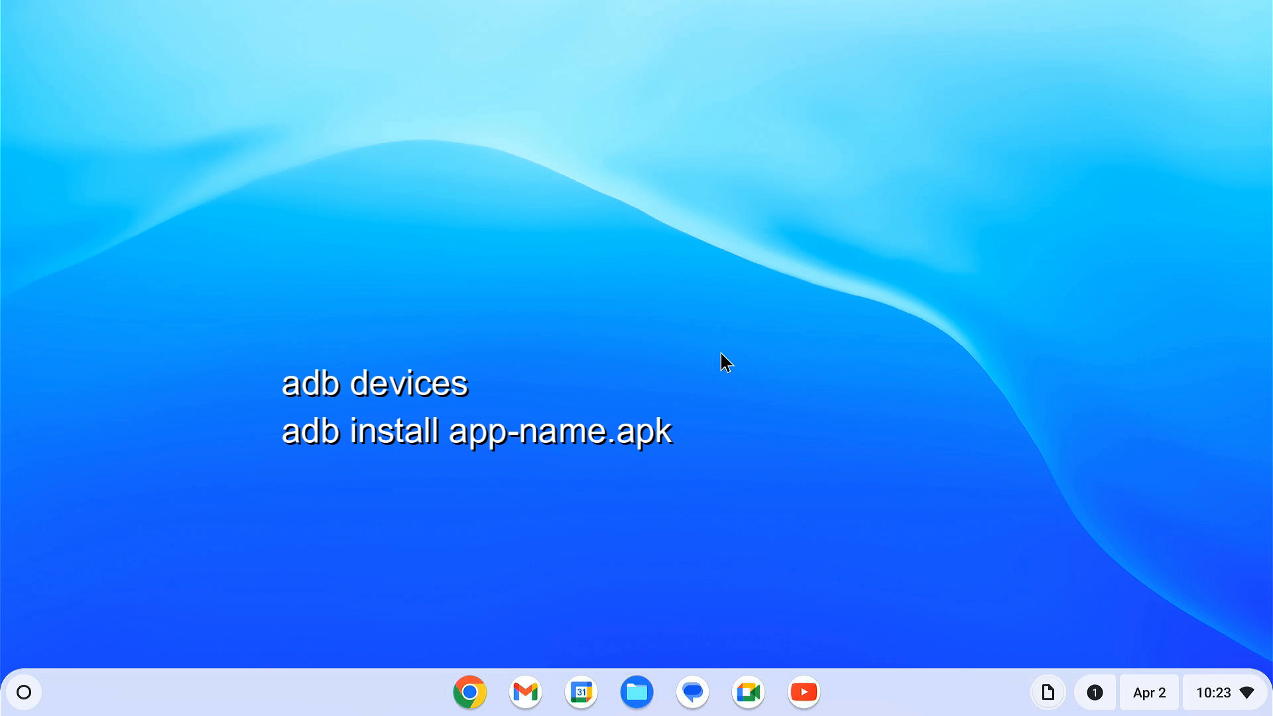